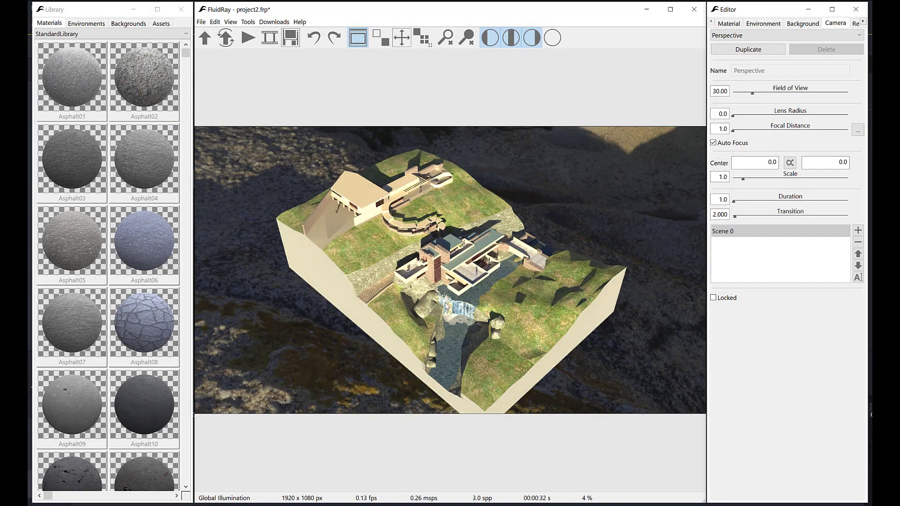
Start the live render of the Fallingwater scene and bring up the Tools menu.
left_click(247, 37)
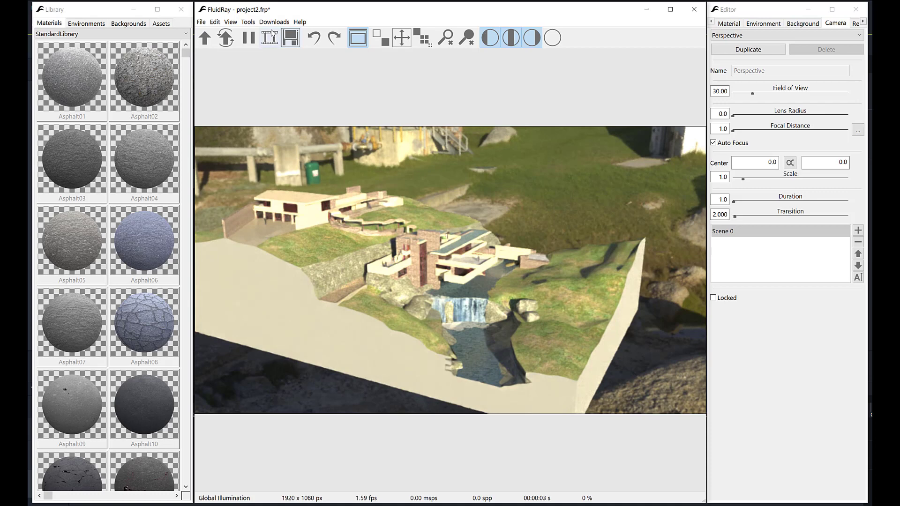
left_click(247, 22)
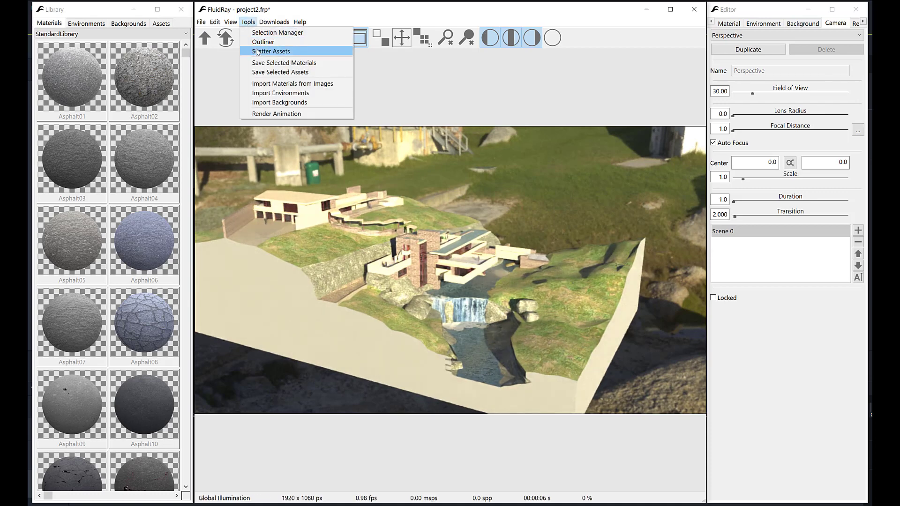
Load the saved grass selections in the Selection Manager and switch the view to the Main Camera.
left_click(277, 32)
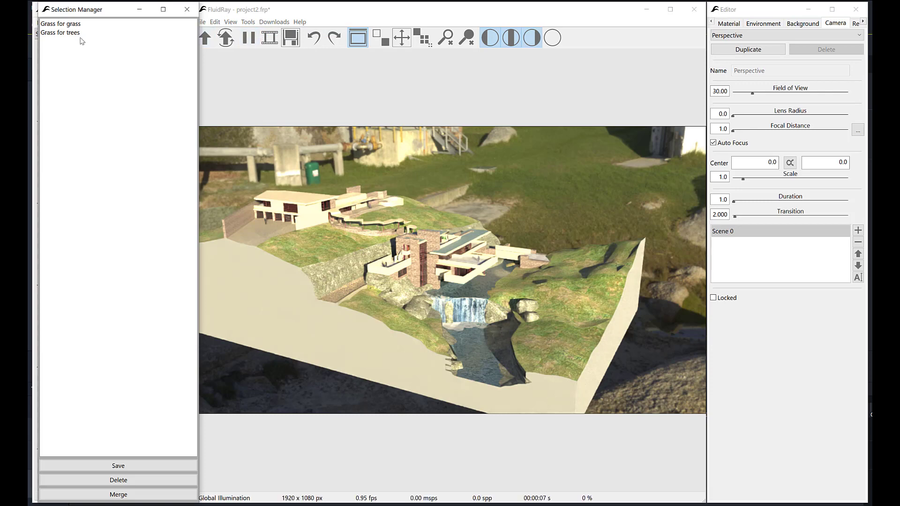
left_click(60, 23)
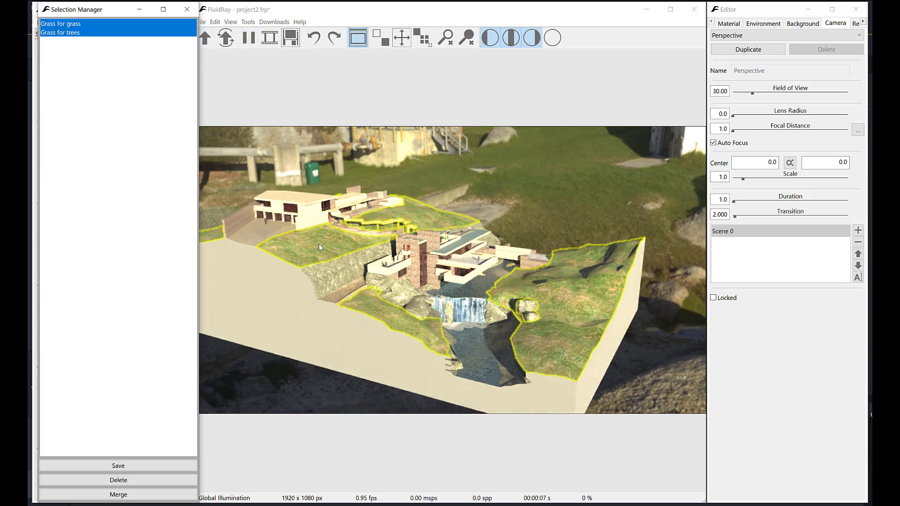
mouse_move(453, 263)
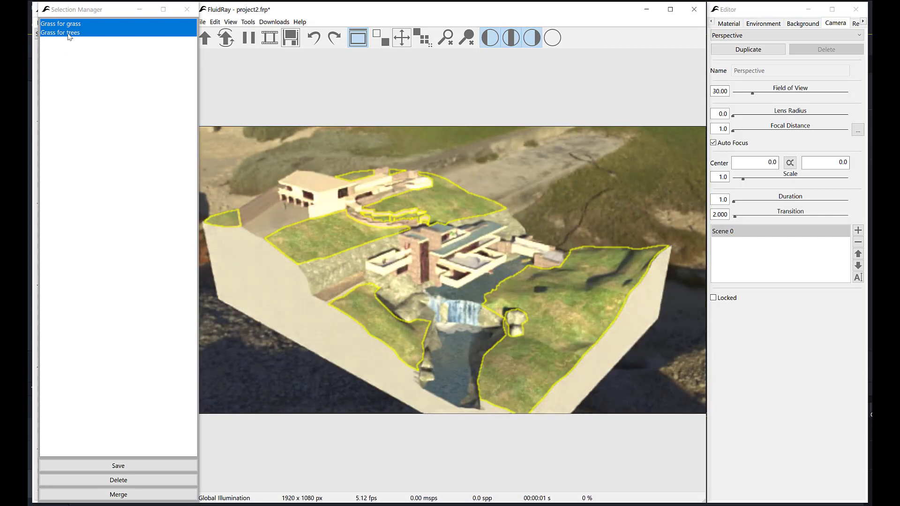
left_click(60, 24)
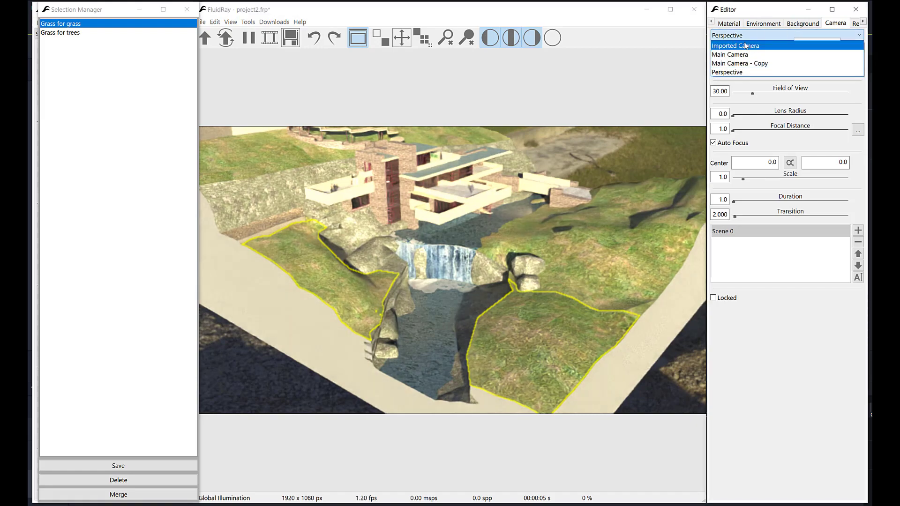
left_click(729, 54)
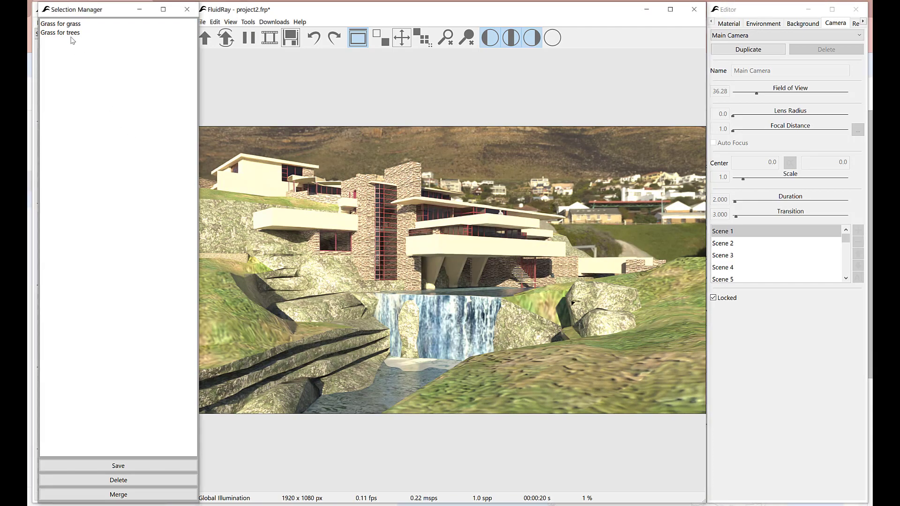
Scatter the AbiesAlba-1 fir from Plants-Europe-1 over the Grass for trees selection.
left_click(60, 24)
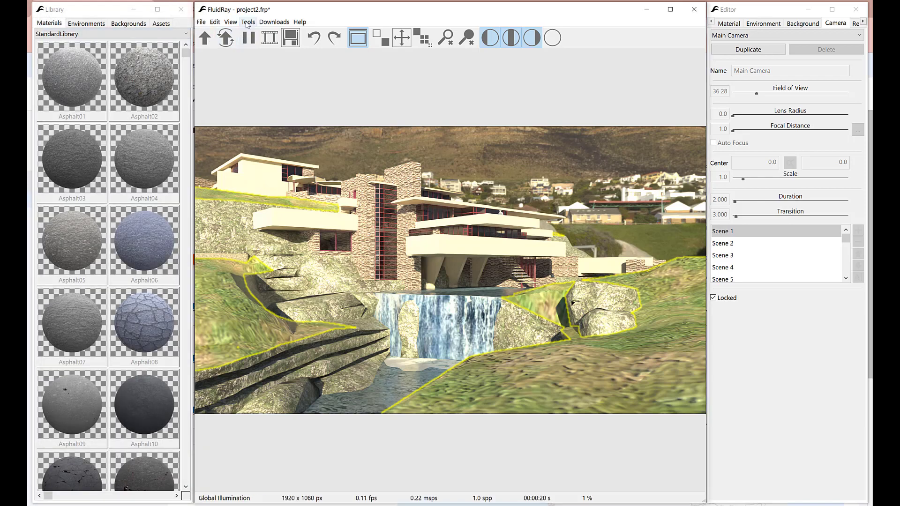
left_click(248, 21)
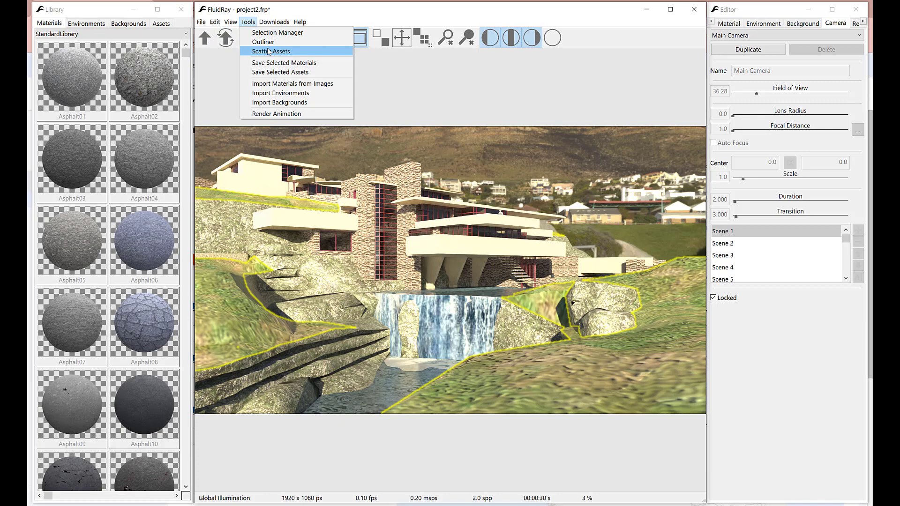
left_click(271, 50)
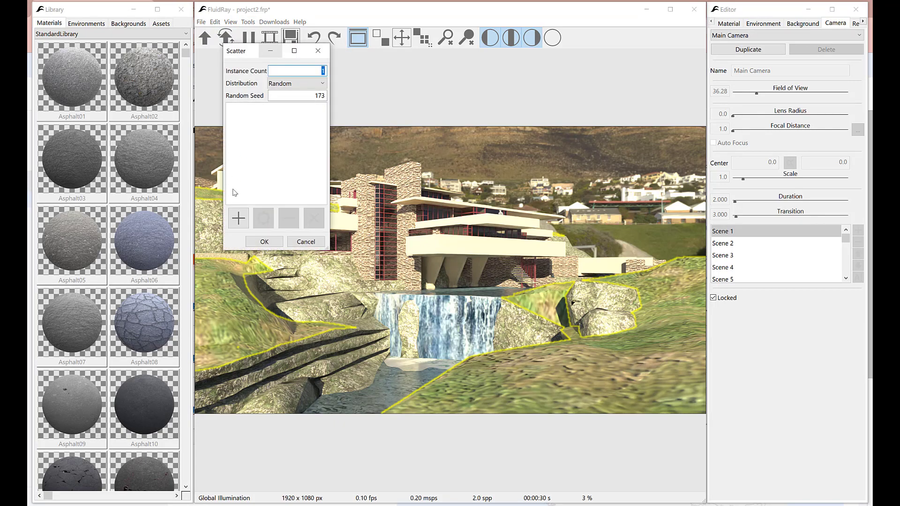
left_click(237, 217)
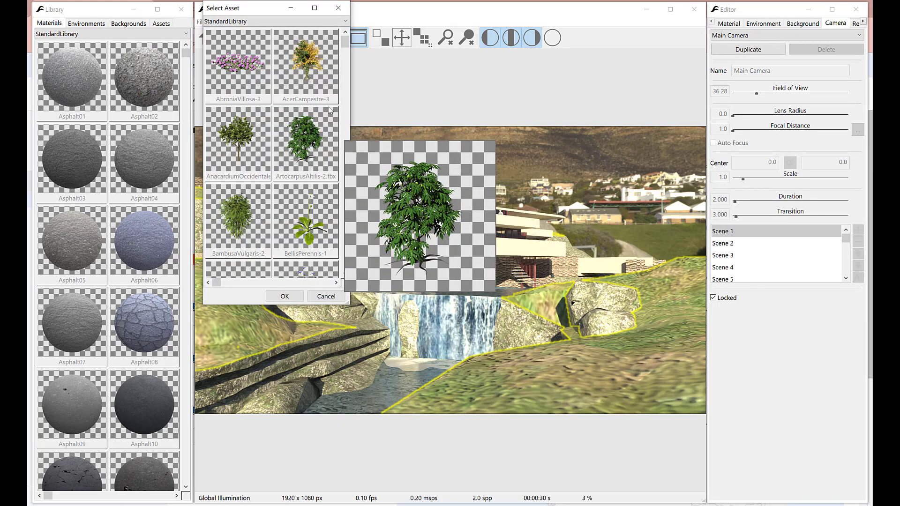
left_click(344, 22)
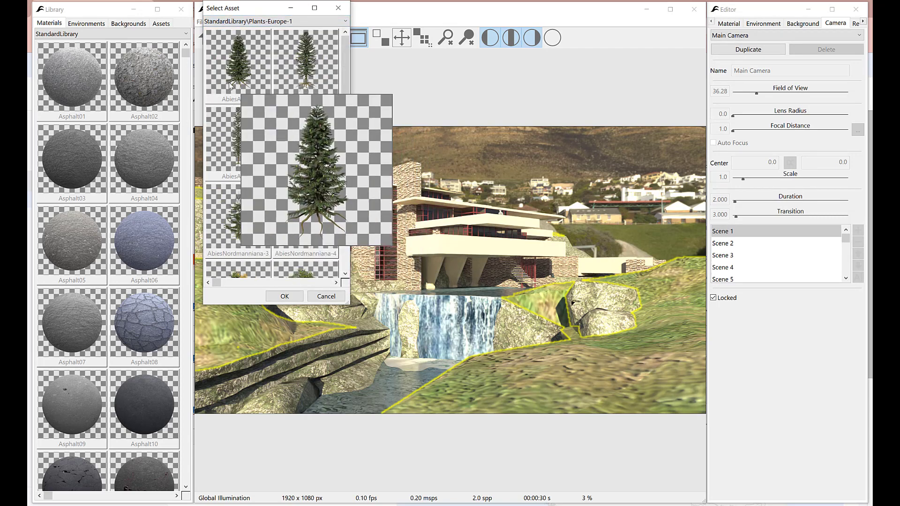
left_click(284, 296)
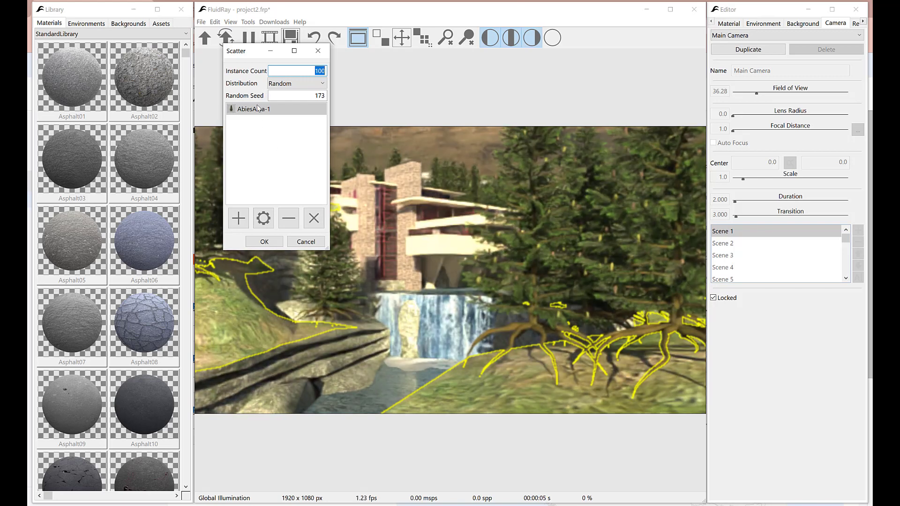
Set AbiesAlba-1 placement to Bias Z -1.2, Random Scale Min 0.8 and Random RZ Max 180.
left_click(262, 218)
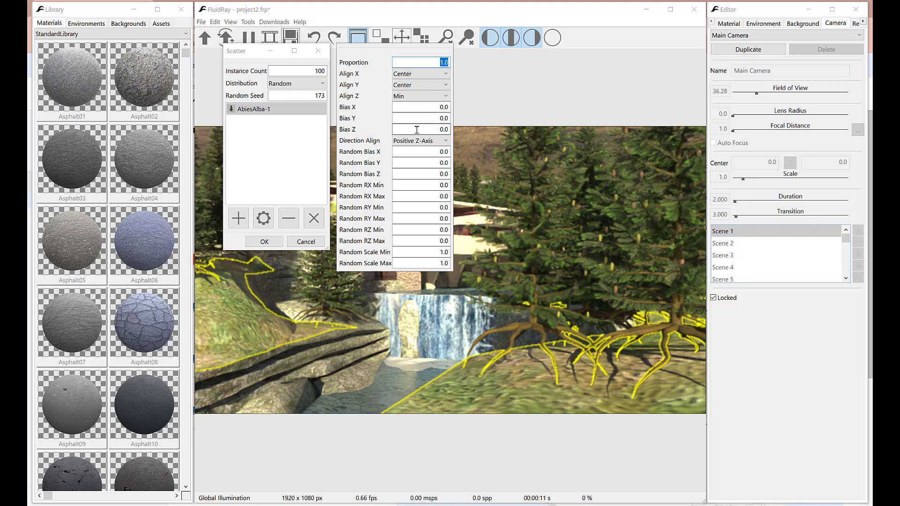
left_click(419, 130)
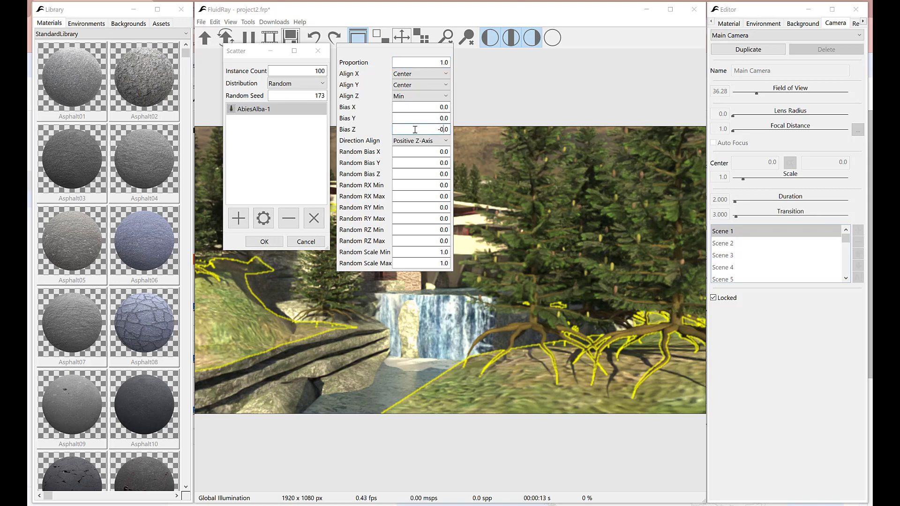
type("-1.5")
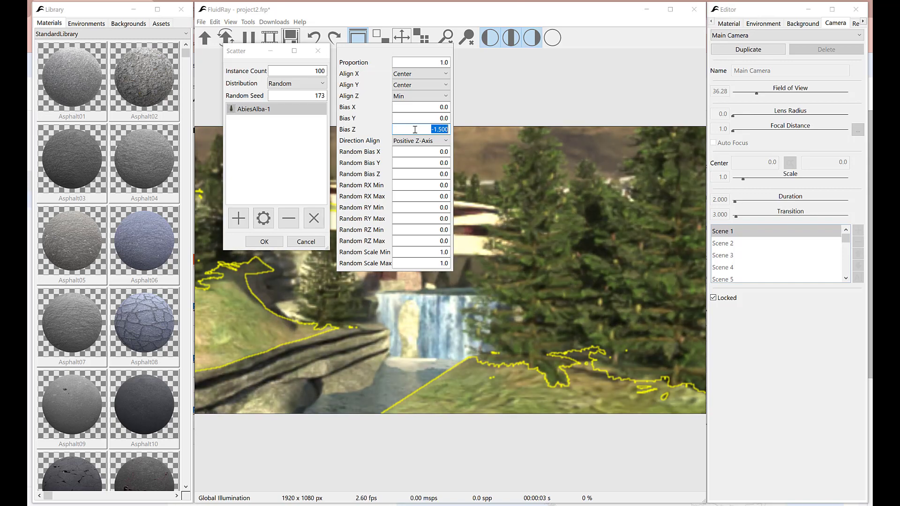
type("-1.000")
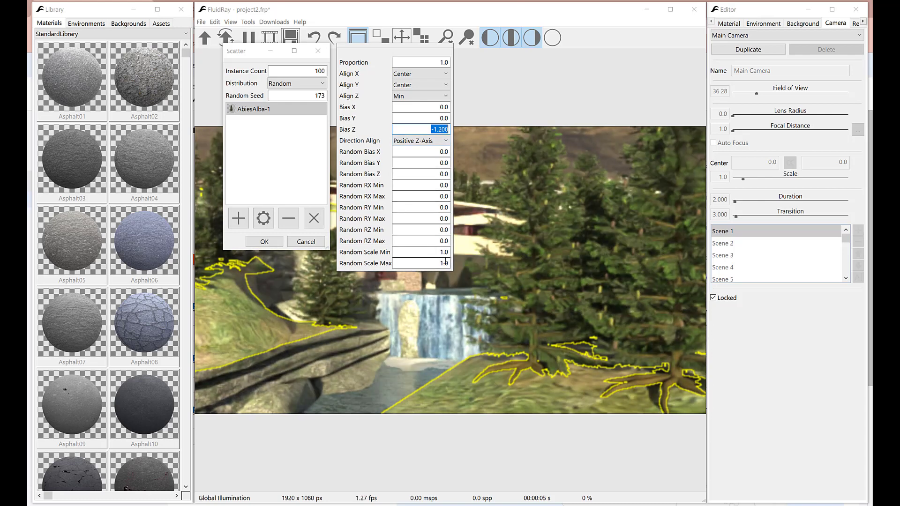
left_click(421, 251)
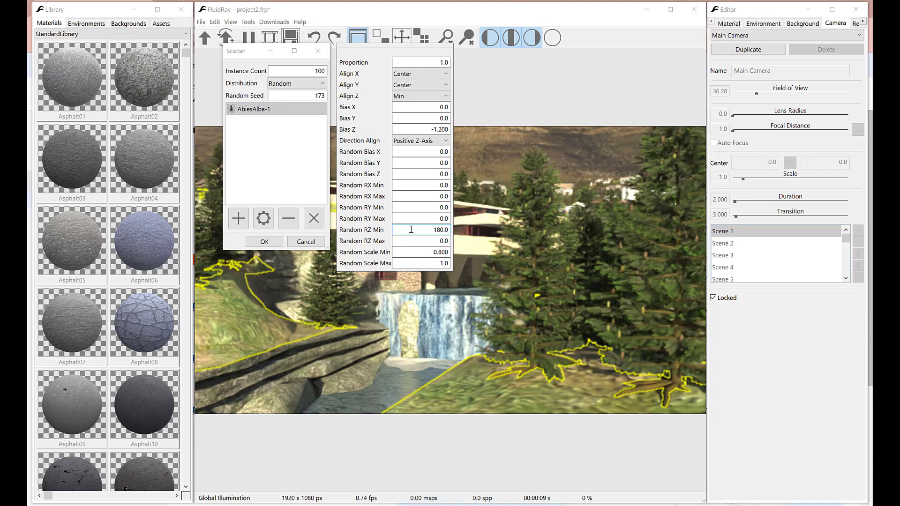
triple_click(421, 230)
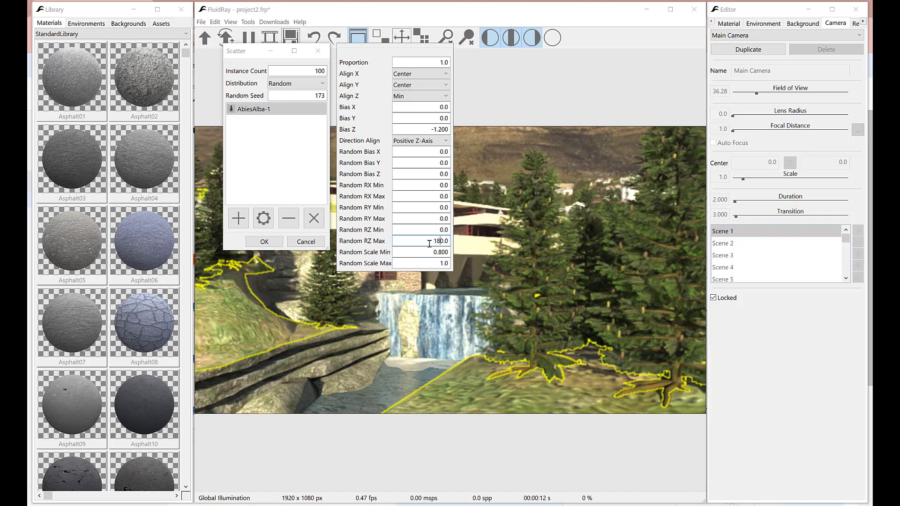
triple_click(422, 241)
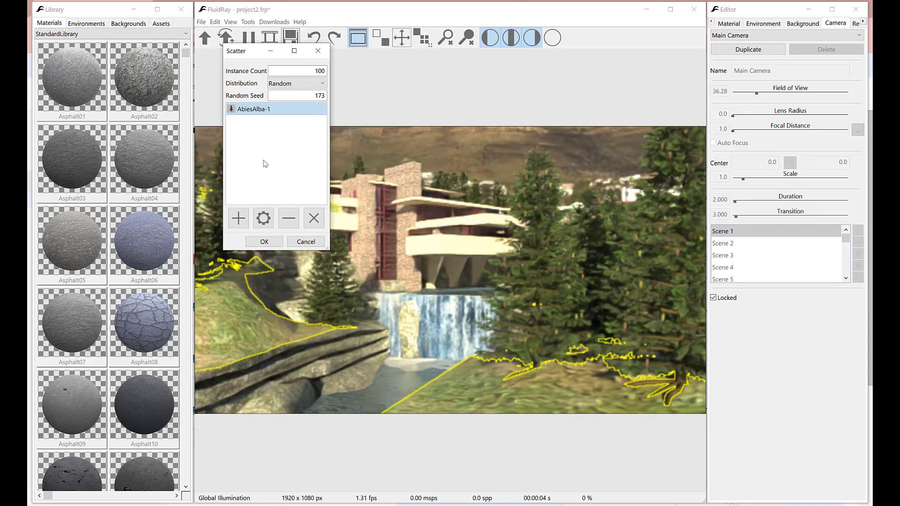
Add AbiesAlba-3 from Plants-Europe-1 as a second fir in the scatter list.
left_click(238, 218)
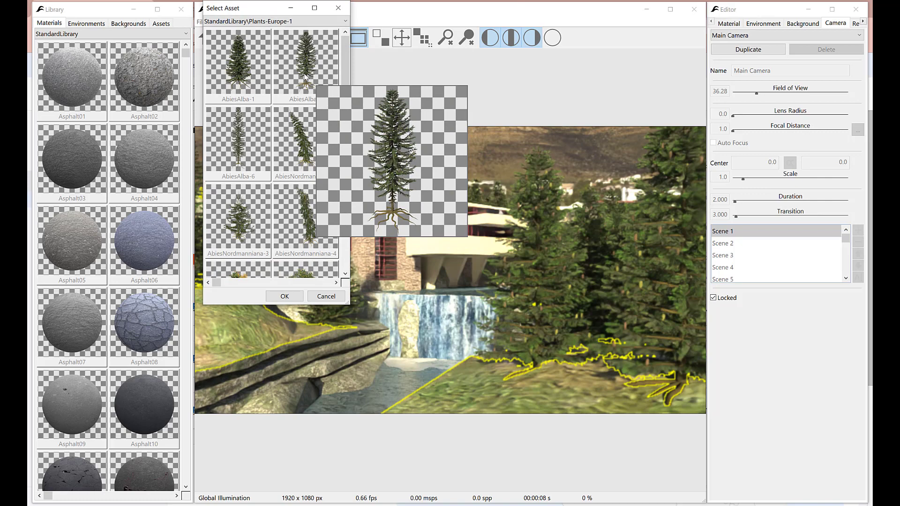
left_click(283, 296)
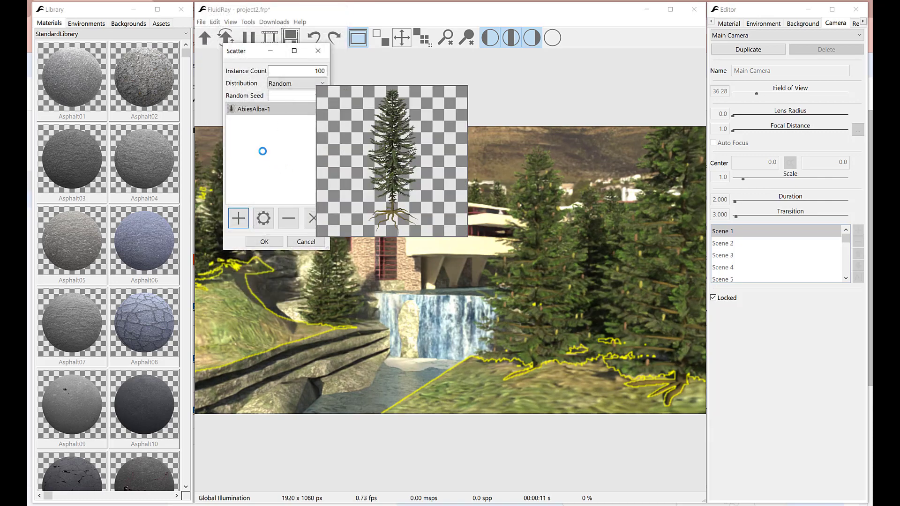
left_click(237, 218)
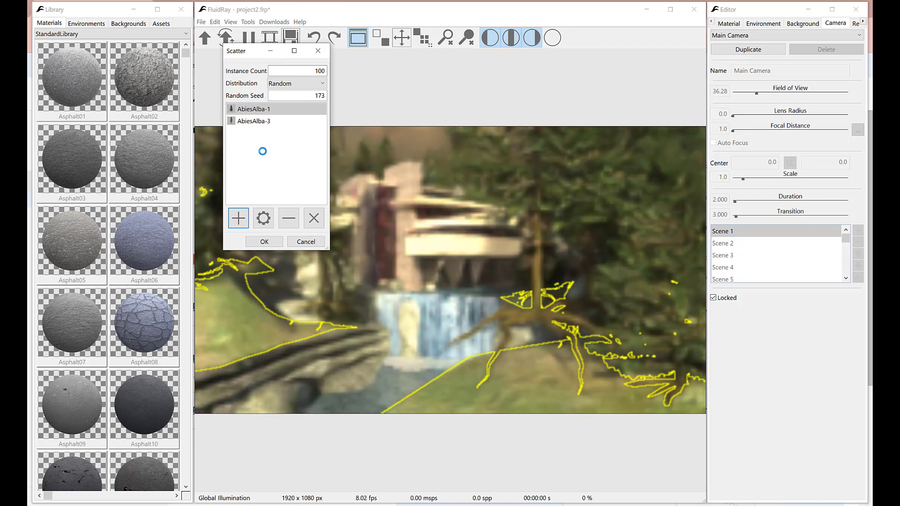
left_click(253, 120)
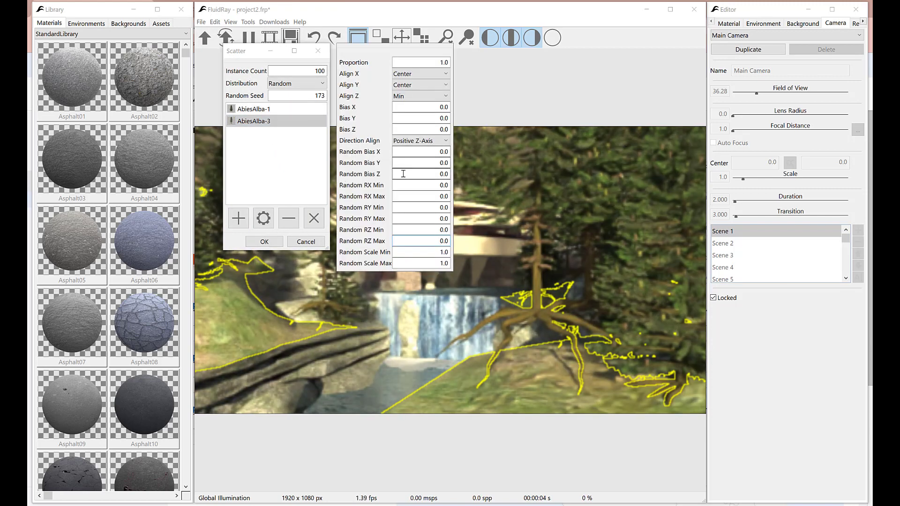
Set AbiesAlba-3 placement to Bias Z -1.3, Random Scale Min 0.7 and Random RZ Max 180.
left_click(421, 130)
type("-1.000")
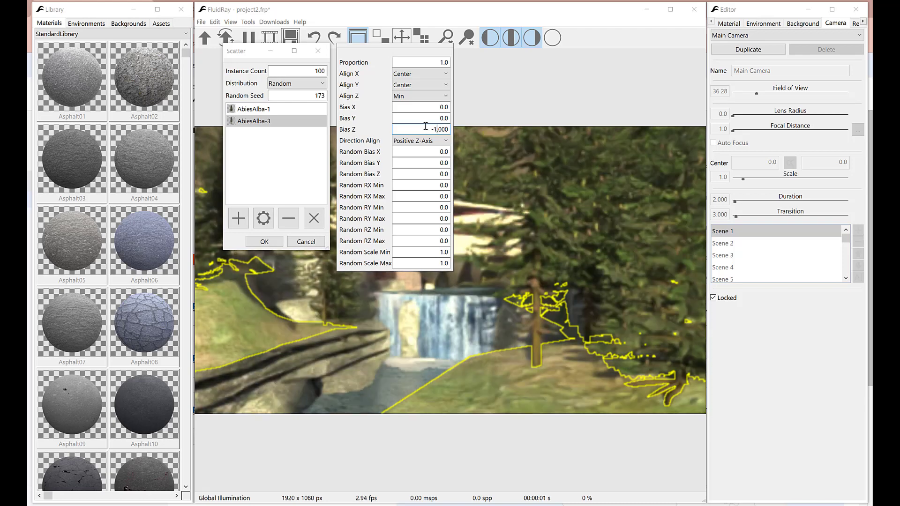
triple_click(420, 129)
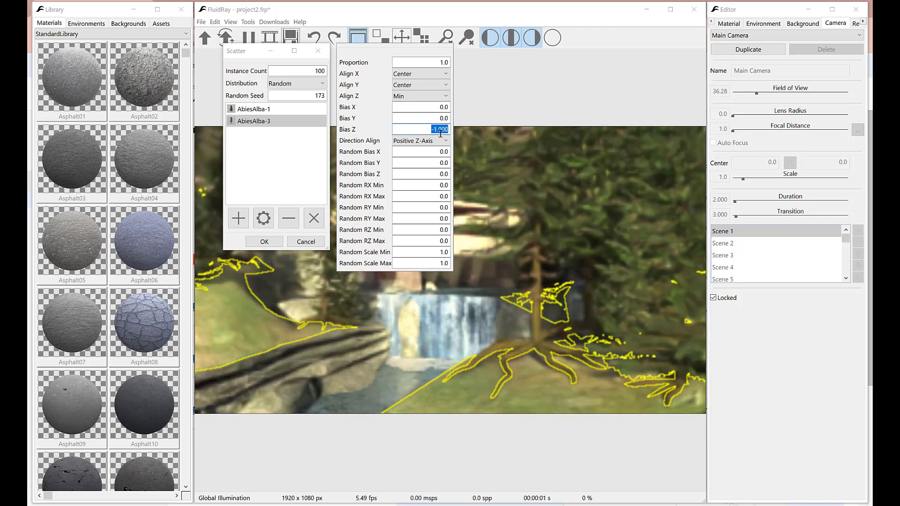
type("-1.300")
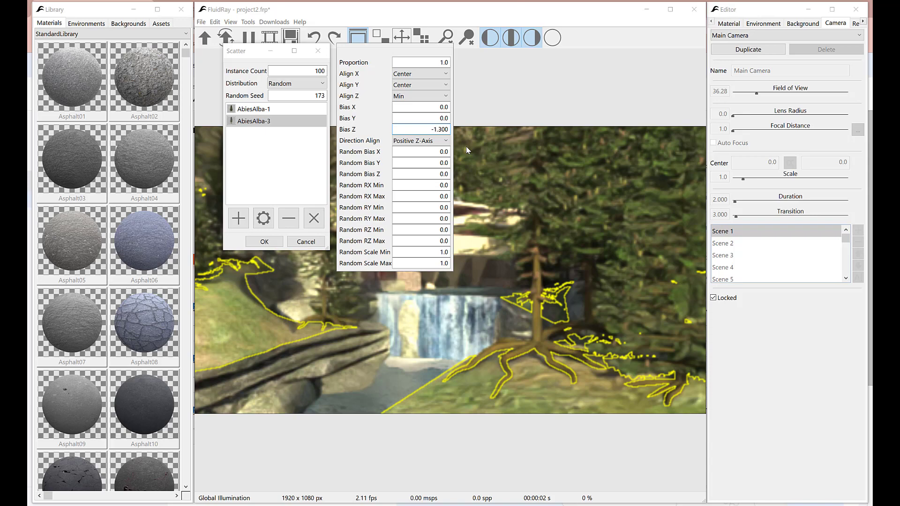
triple_click(421, 130)
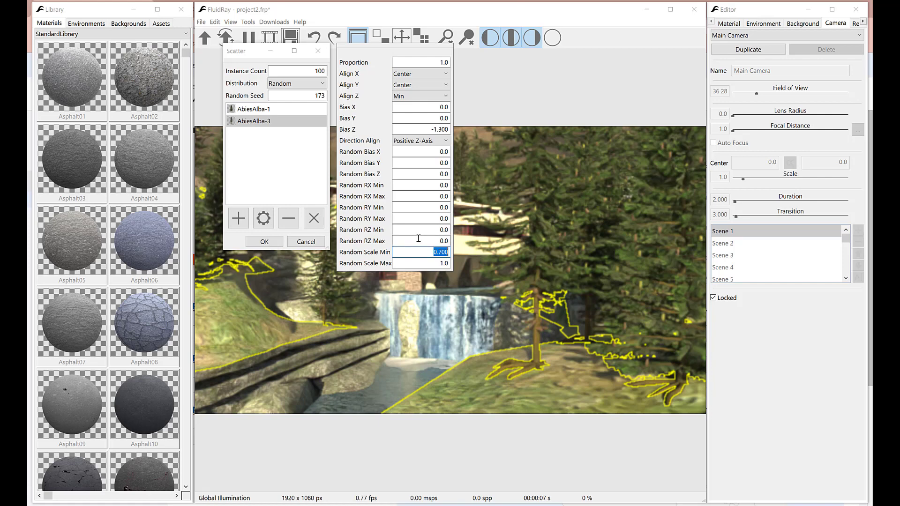
left_click(422, 241)
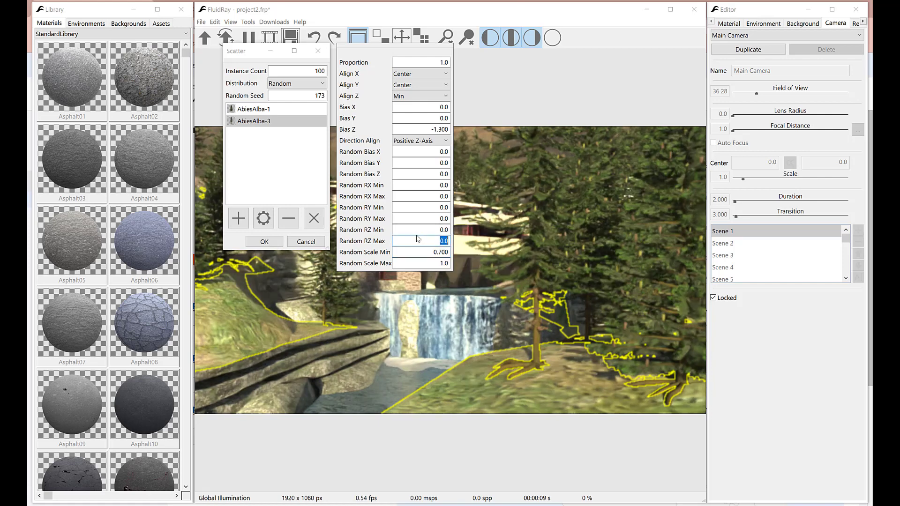
type("180")
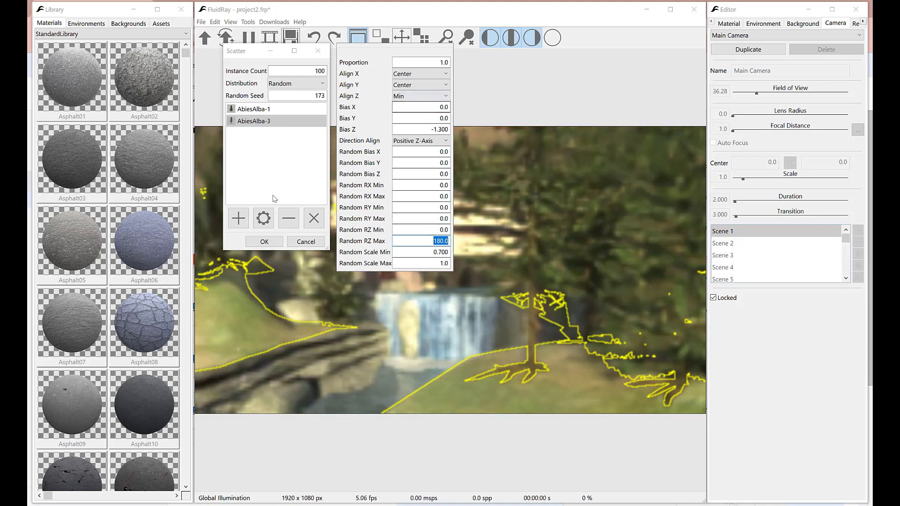
left_click(264, 241)
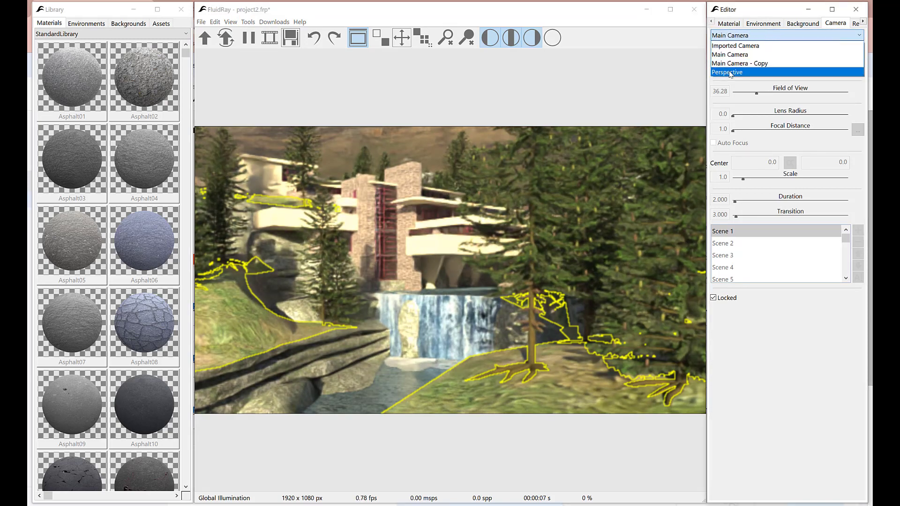
left_click(727, 72)
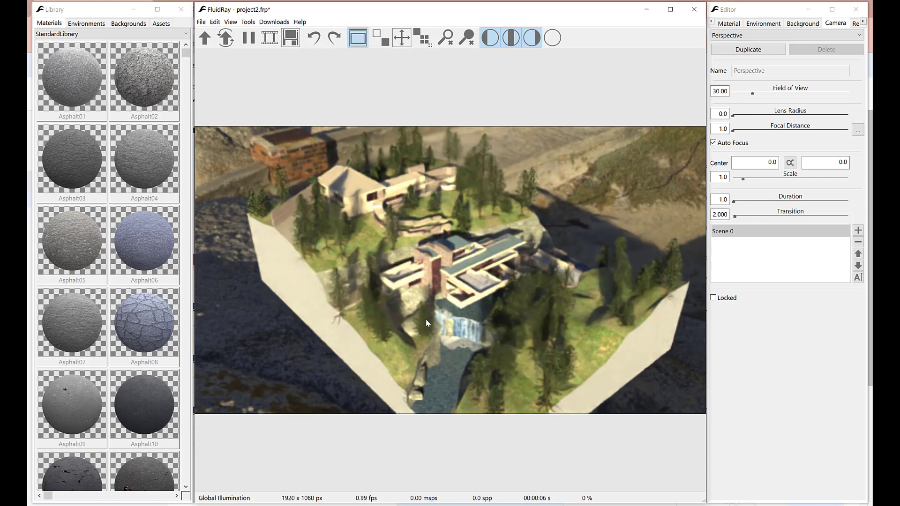
left_click(248, 38)
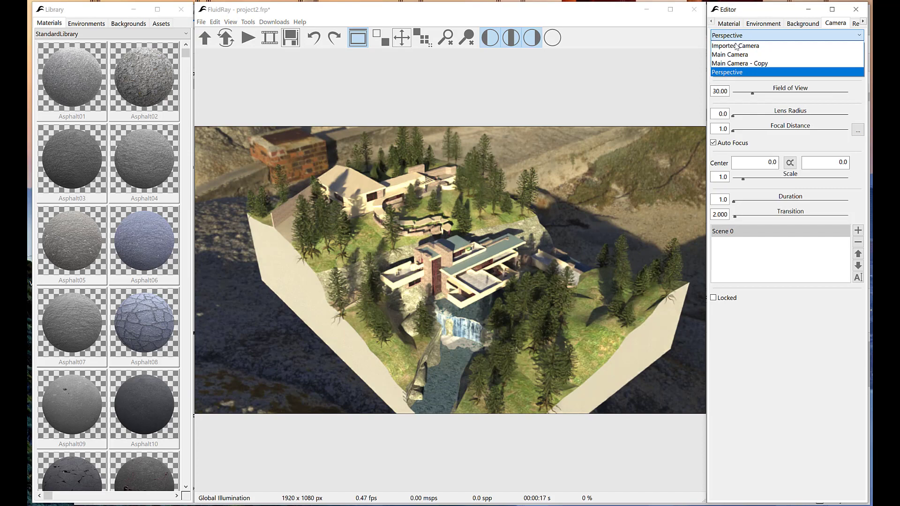
left_click(730, 54)
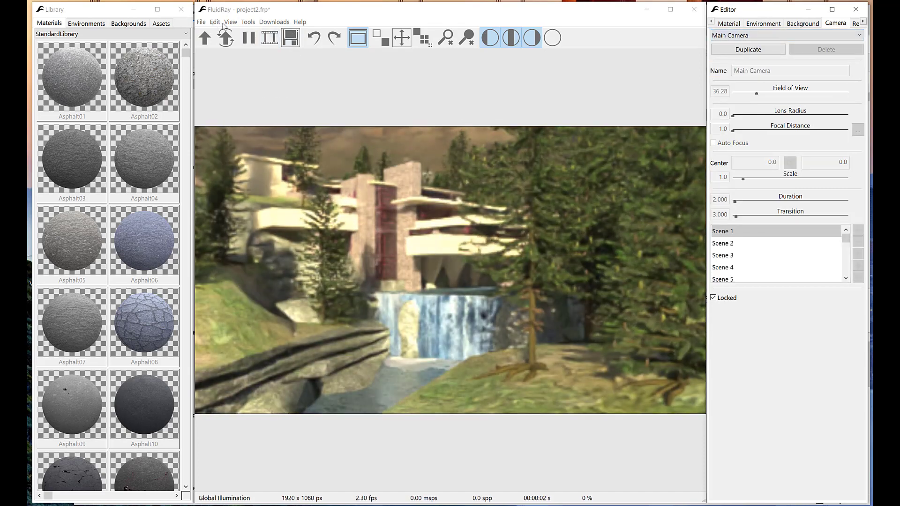
Restore the Grass for grass selection and reopen Scatter Assets for it.
left_click(247, 22)
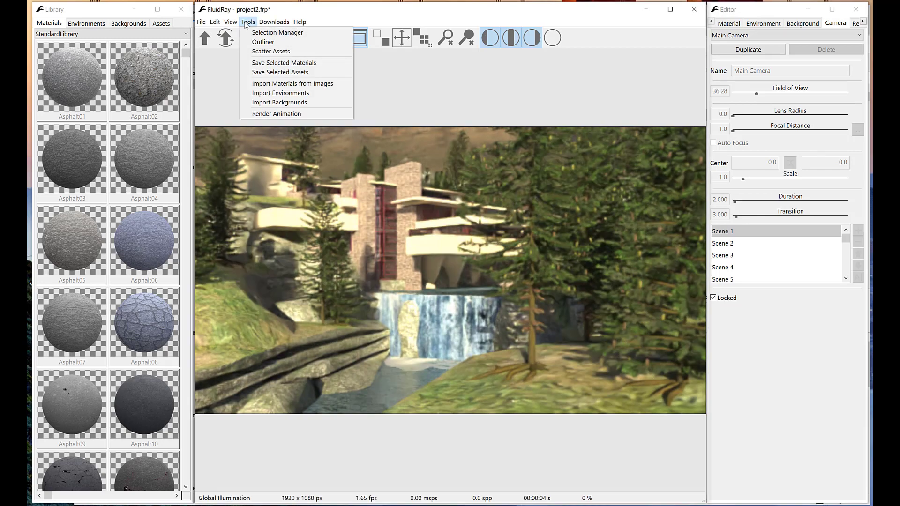
left_click(277, 32)
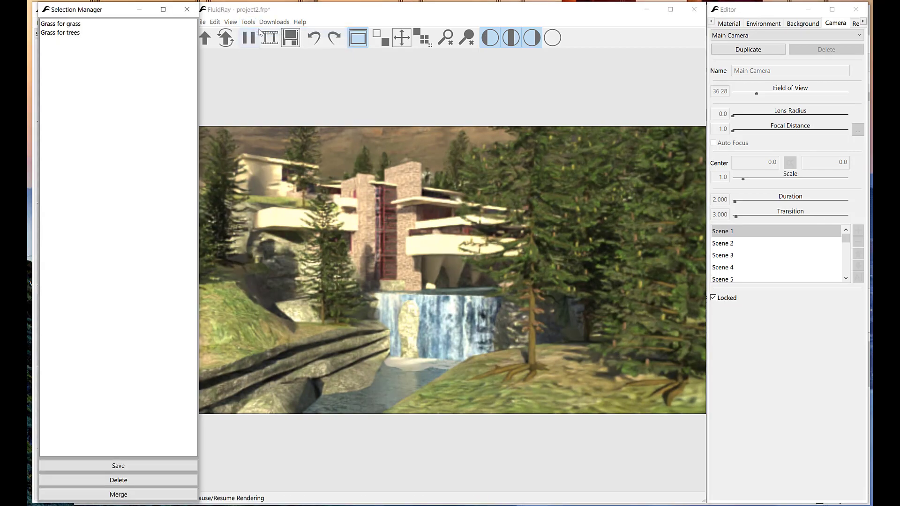
left_click(60, 24)
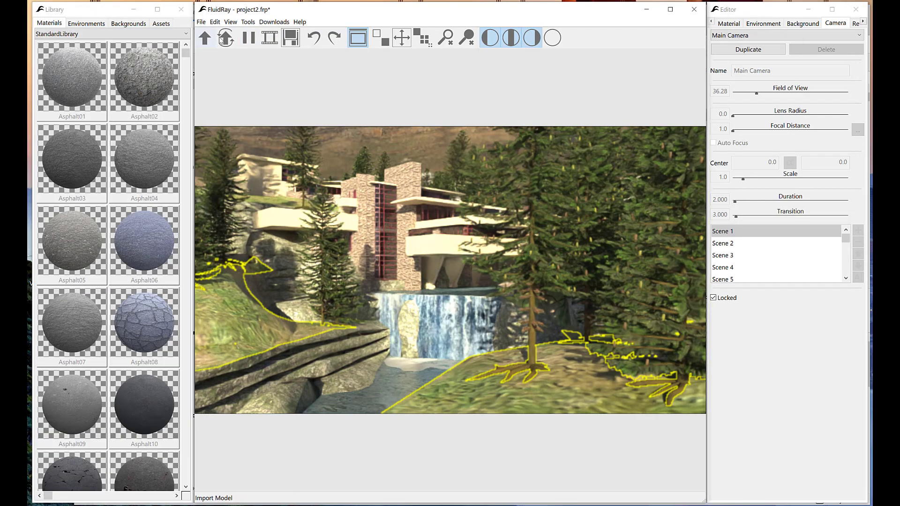
left_click(247, 22)
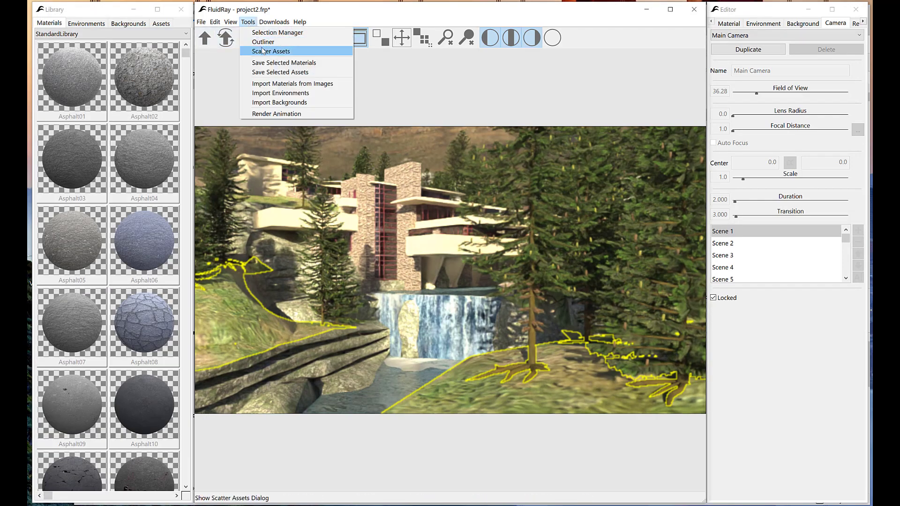
left_click(270, 51)
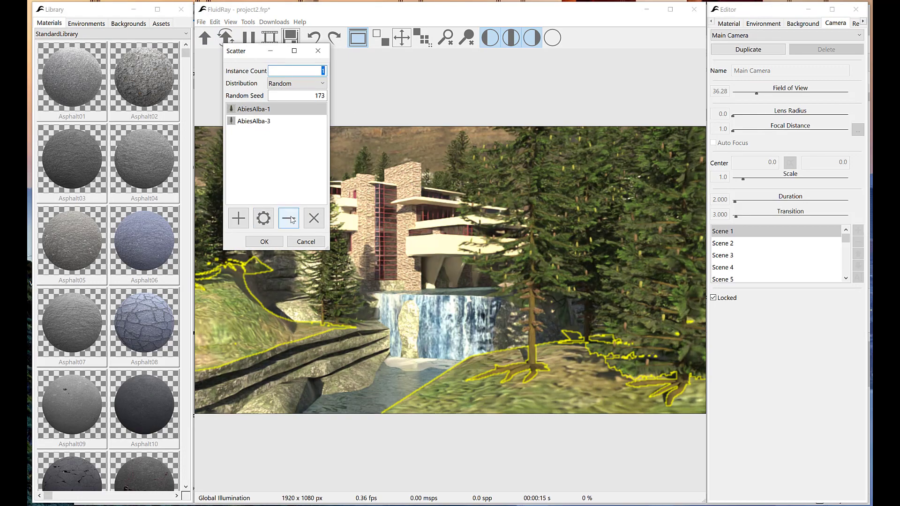
Clear the fir assets and pick CentaureaCyanus-4 from the Plants-Groundcover-1 library.
left_click(312, 219)
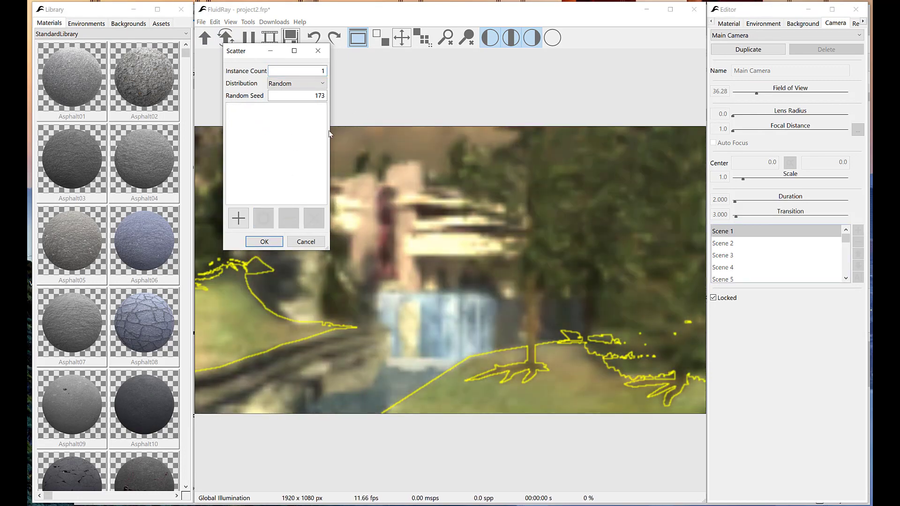
left_click(237, 218)
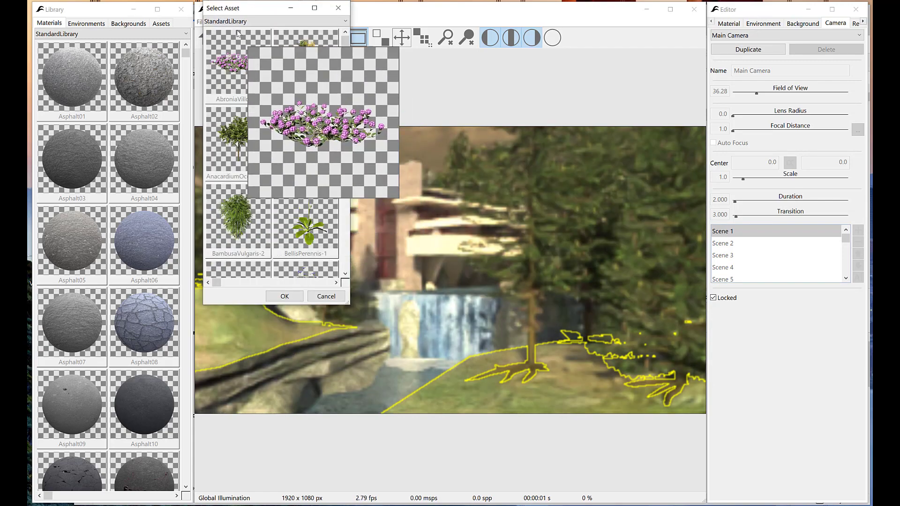
left_click(344, 22)
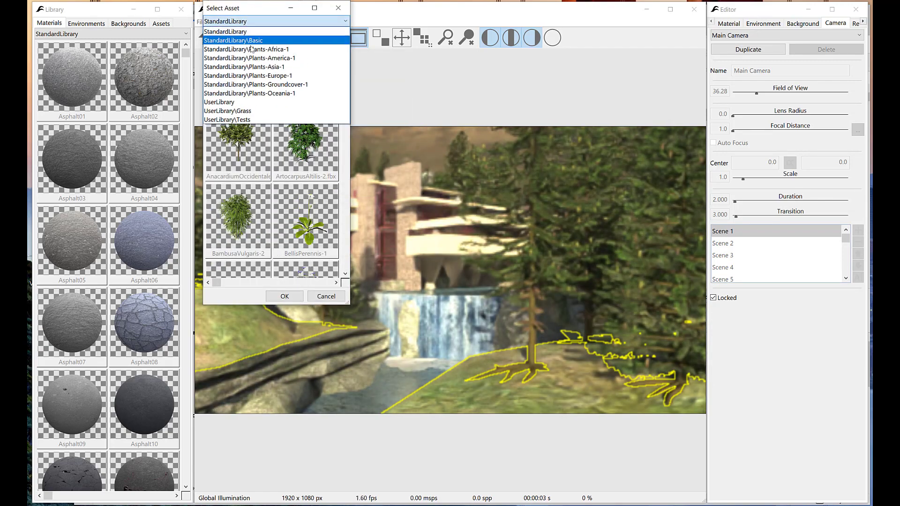
left_click(255, 84)
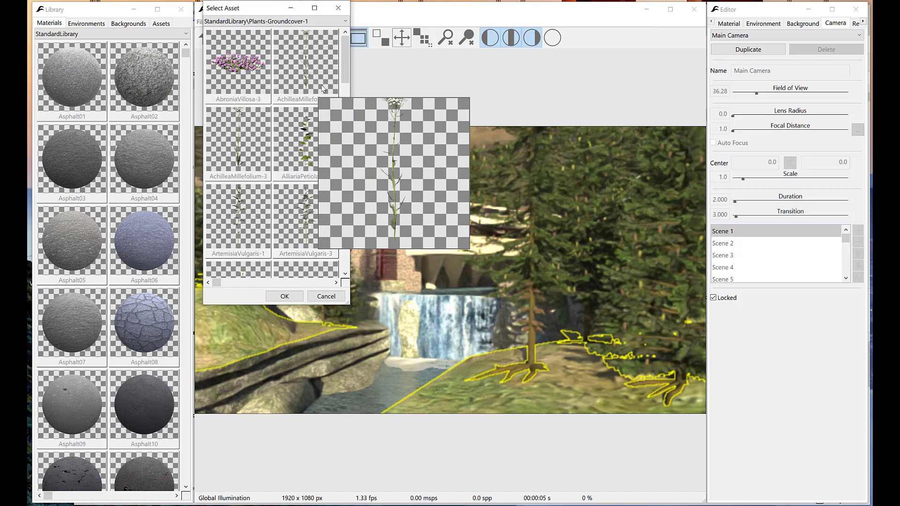
scroll("down", 3)
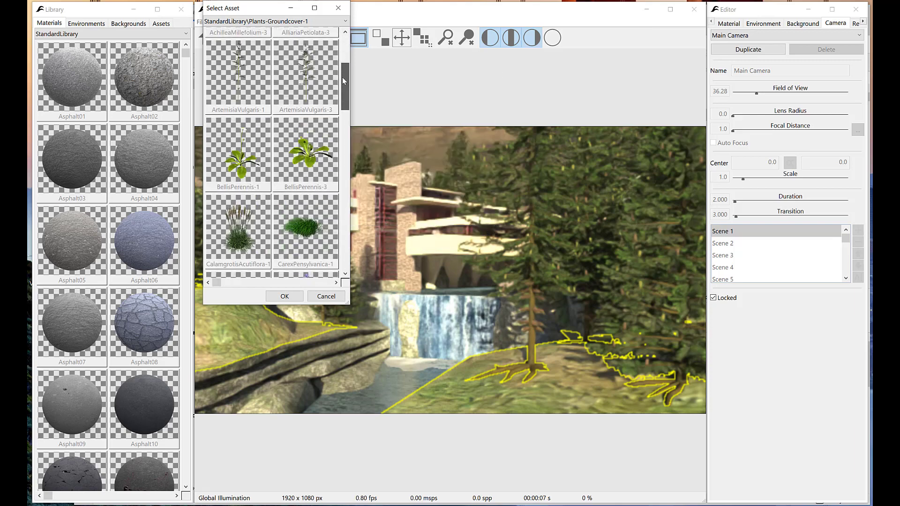
scroll("down", 3)
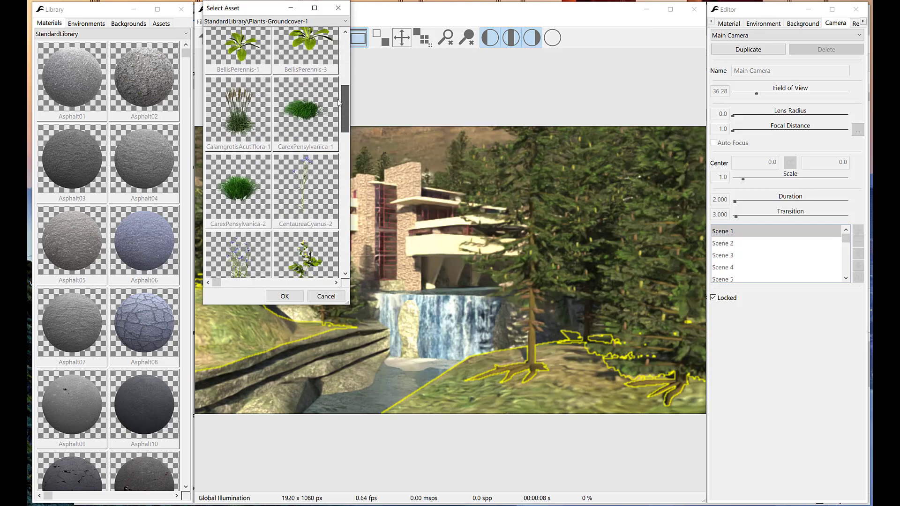
left_click(284, 297)
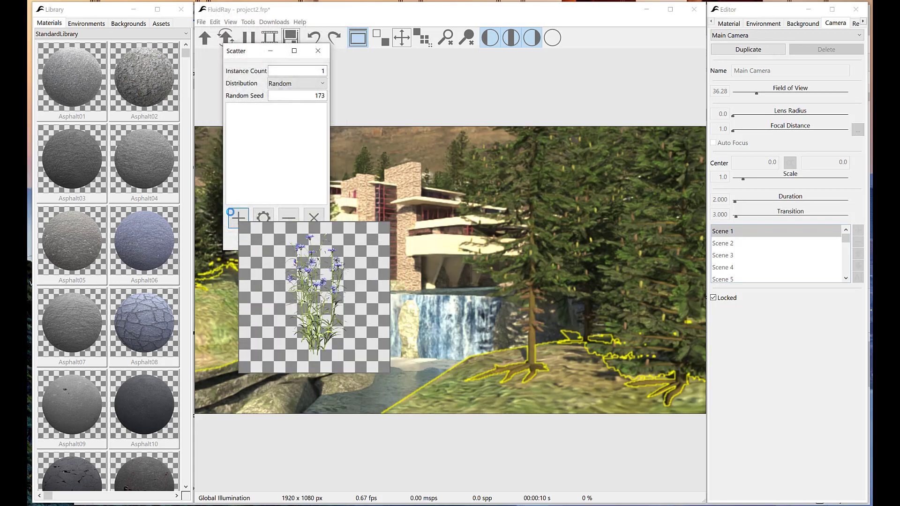
Set the cornflower scatter to 100 instances with Random RZ Max 180 and Random Scale Max 1.5.
left_click(238, 218)
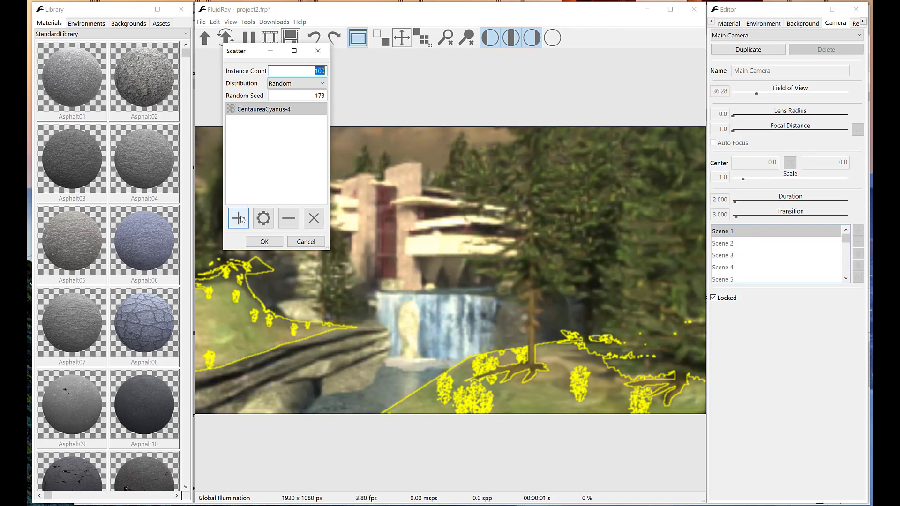
left_click(262, 219)
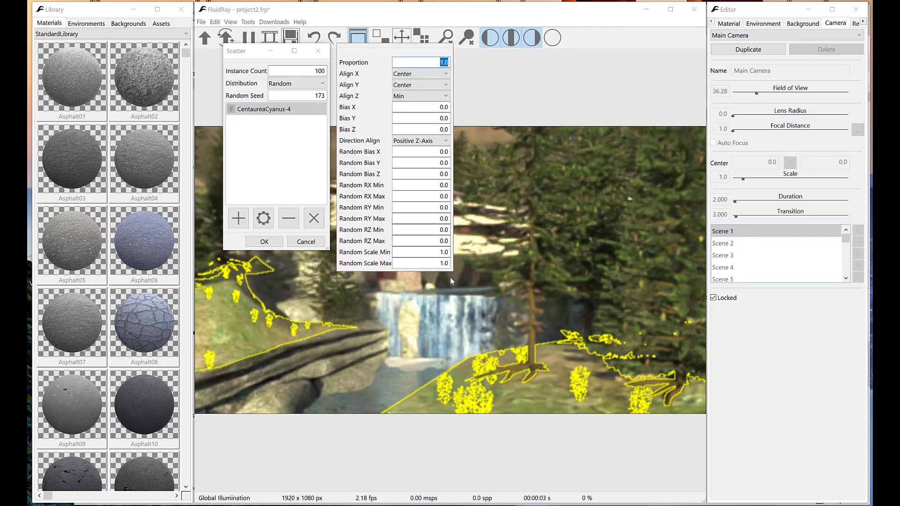
left_click(422, 263)
type("1.500")
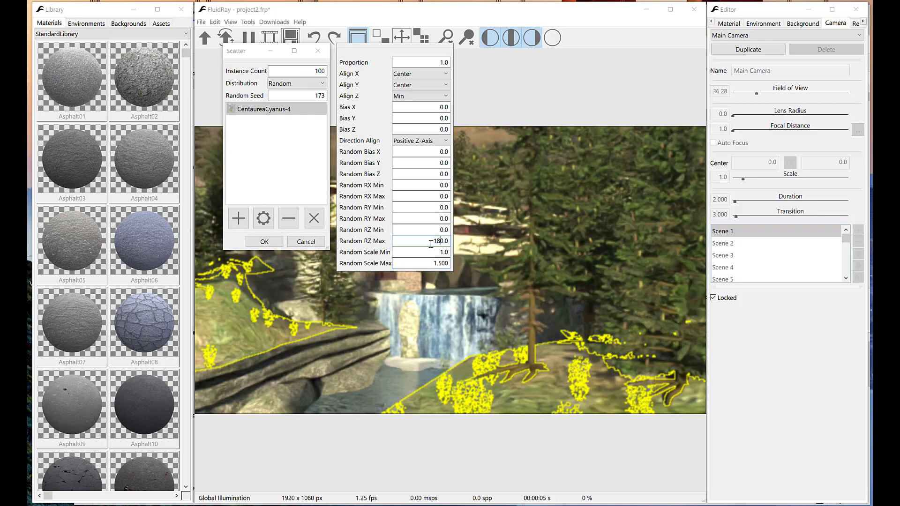
left_click(237, 218)
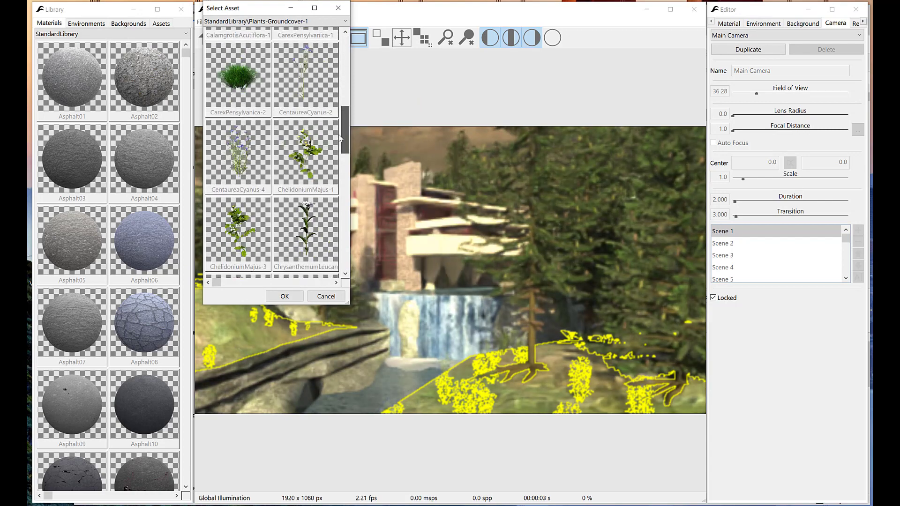
Add EchinaceaParadoxa-1 with Random RZ Max 180 and Random Scale Min 0.5.
scroll("down", 3)
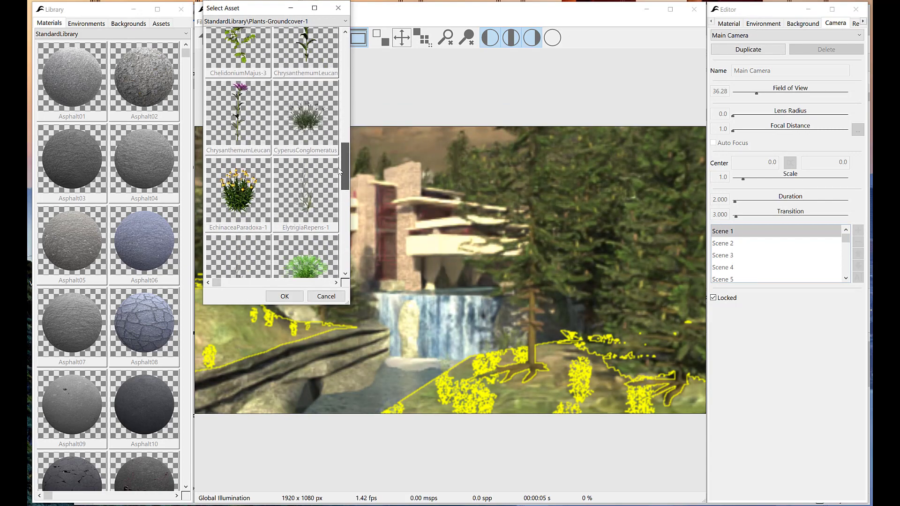
scroll("down", 3)
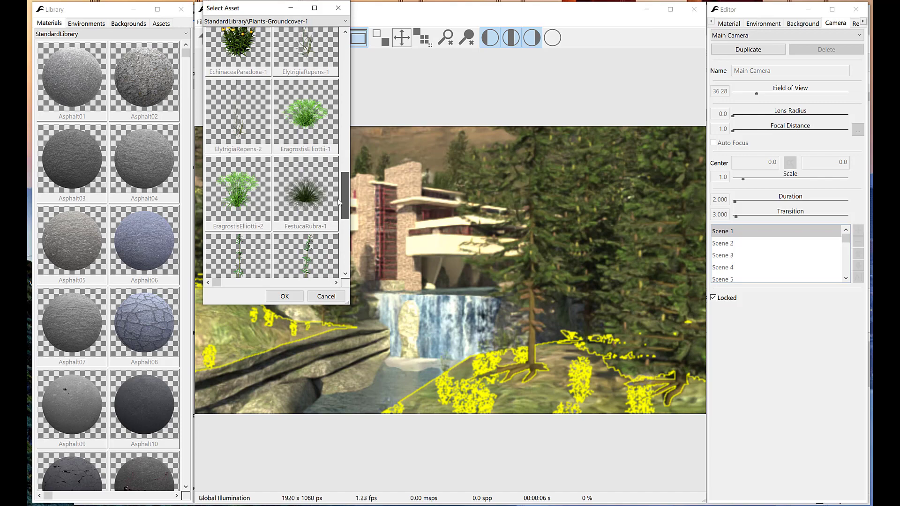
scroll("down", 3)
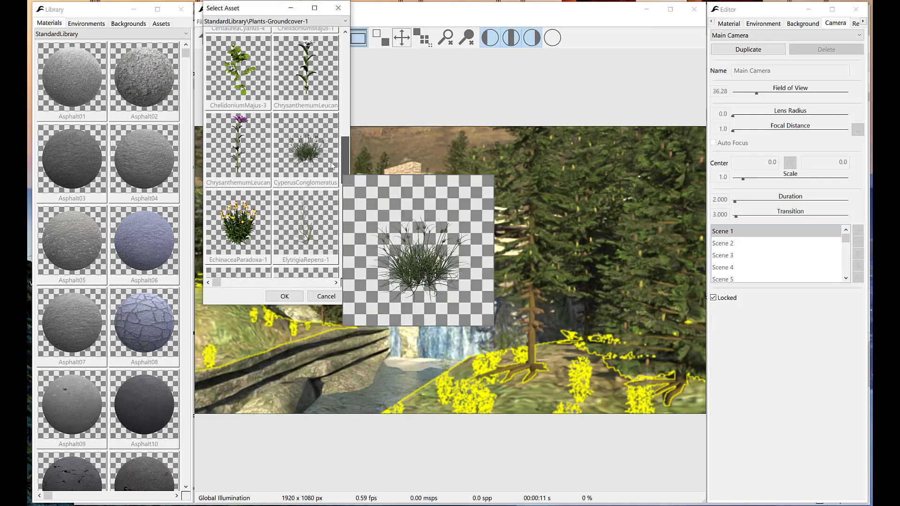
left_click(284, 296)
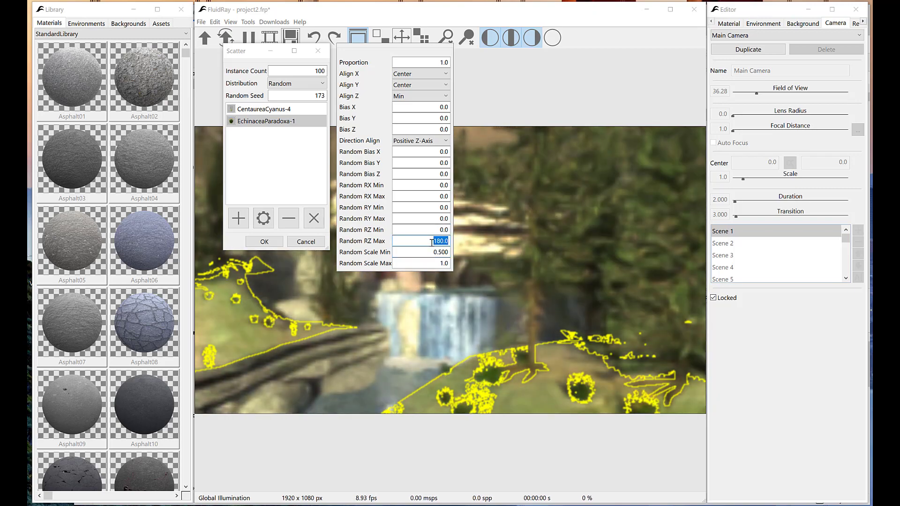
left_click(264, 241)
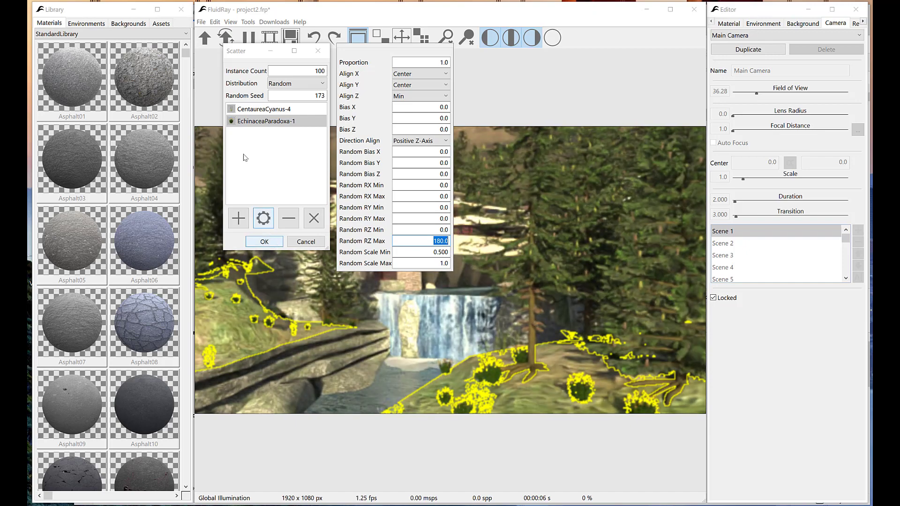
Add CalamgrotisAcutiflora-1 grass clumps to the scatter with Random Scale Min 0.7 and apply it.
left_click(237, 218)
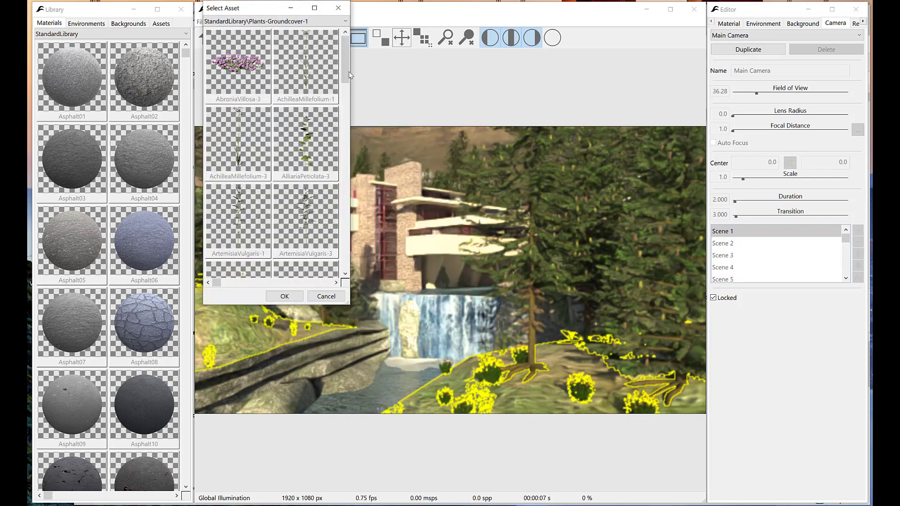
scroll("down", 3)
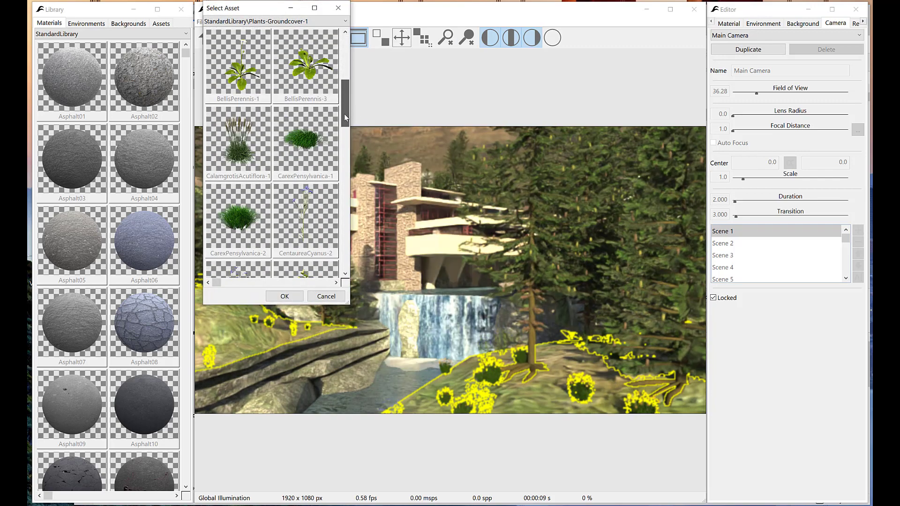
left_click(284, 296)
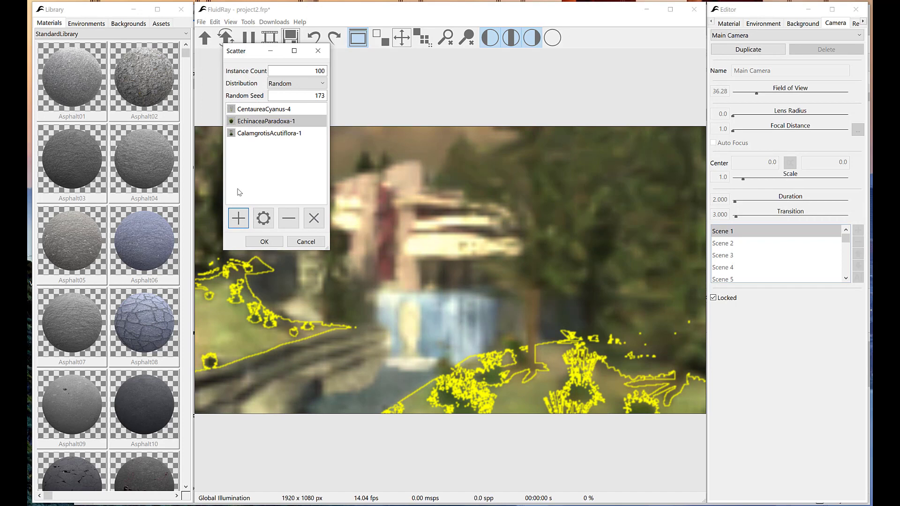
left_click(269, 132)
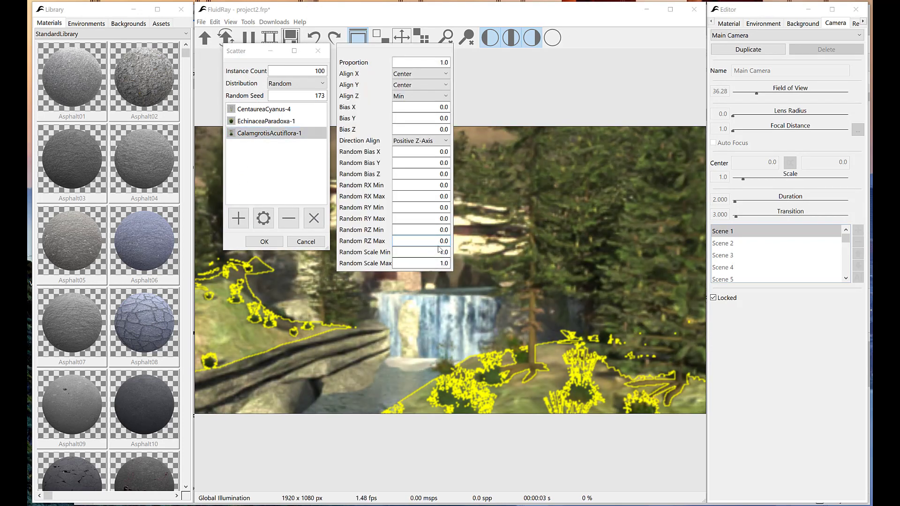
type("0.7")
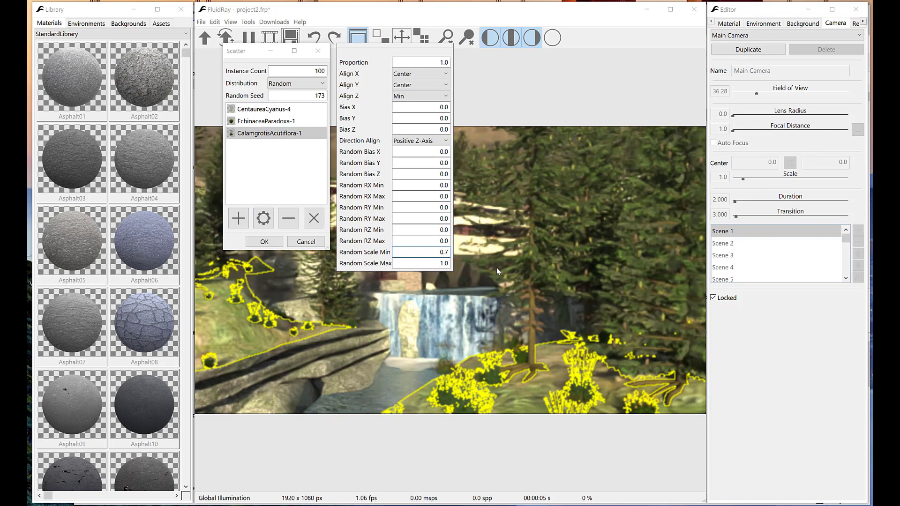
left_click(421, 252)
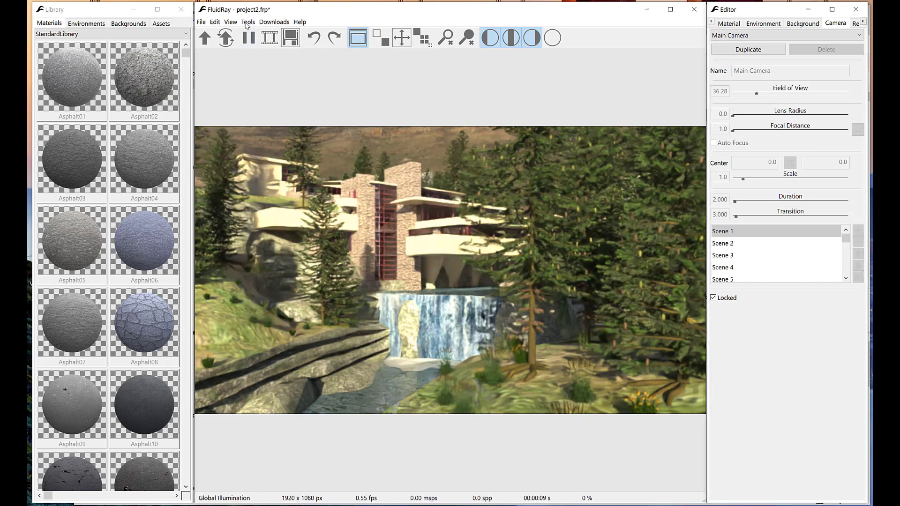
Restore the saved 'Grass for grass' selection from the Selection Manager.
left_click(247, 21)
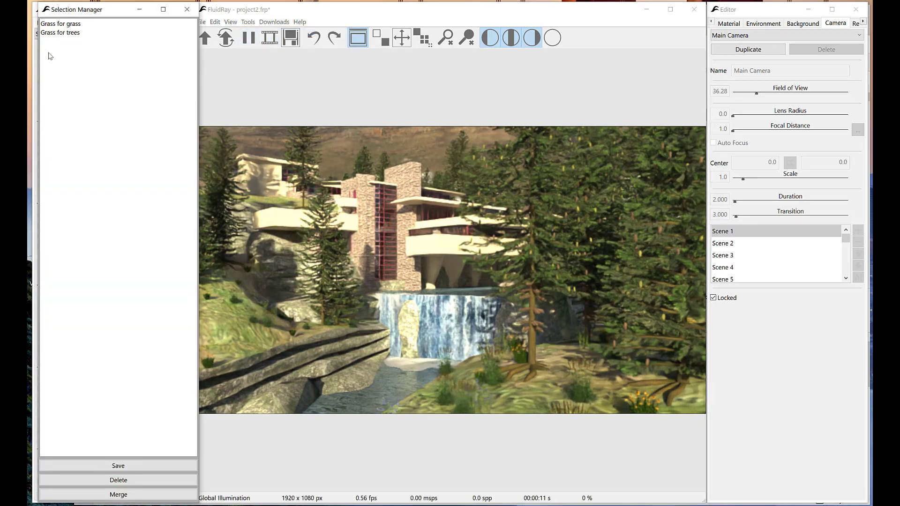
left_click(60, 23)
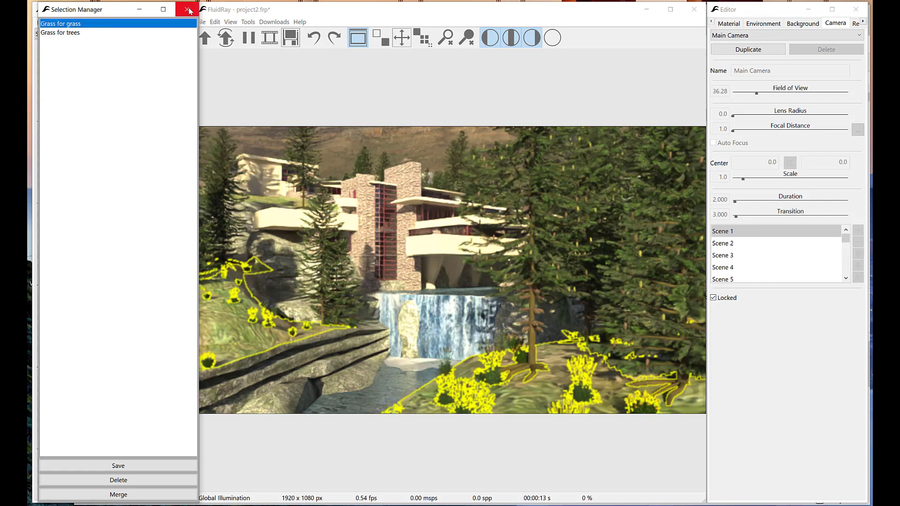
left_click(188, 10)
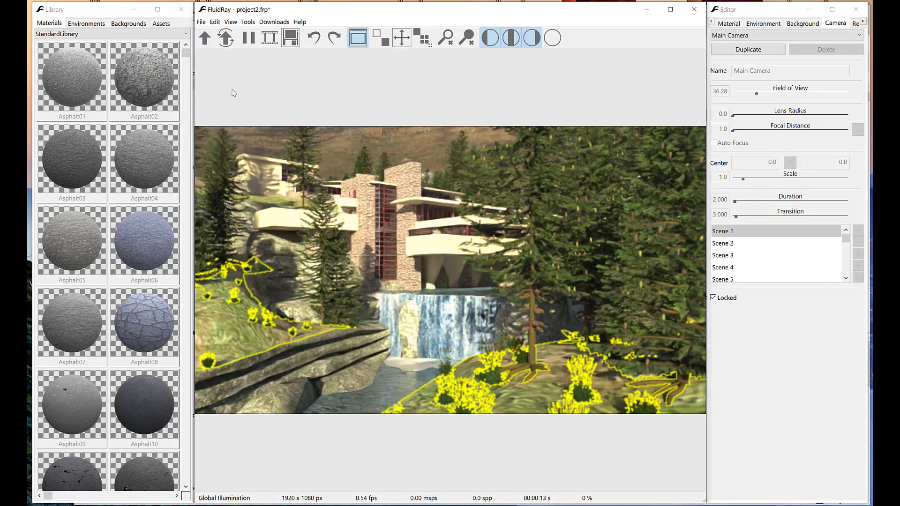
Start a new Scatter Assets setup and add grass1_tall from UserLibrary with 1000 instances.
left_click(248, 21)
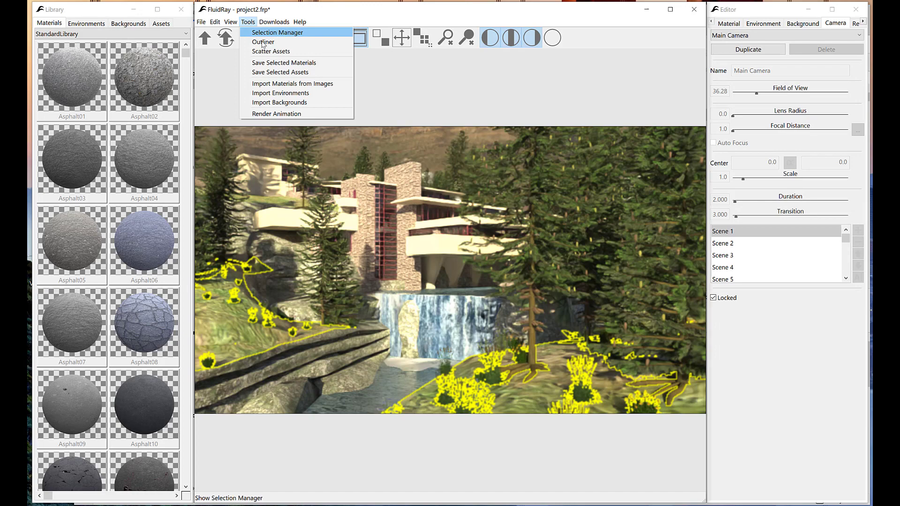
left_click(271, 51)
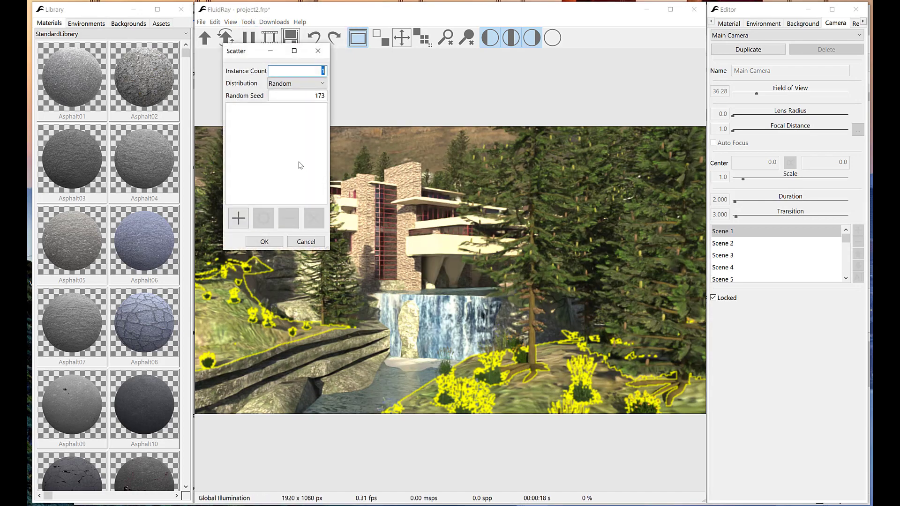
left_click(237, 217)
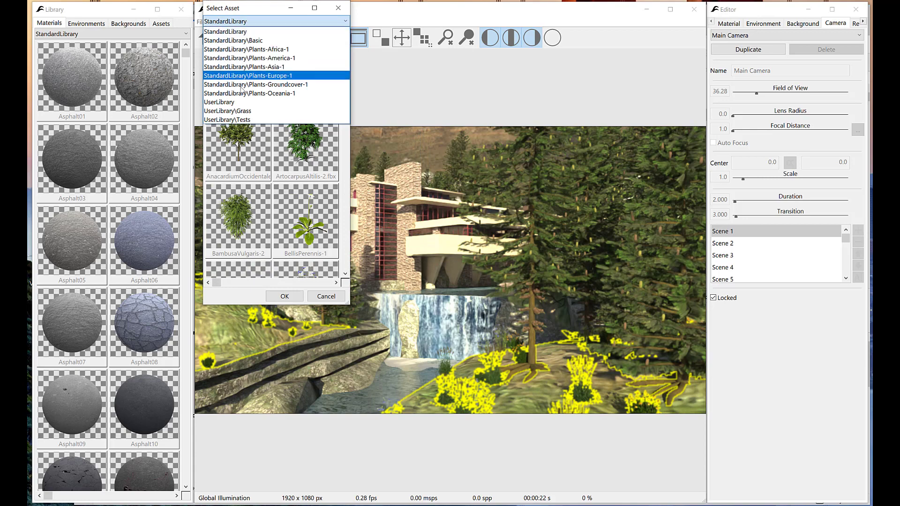
left_click(227, 111)
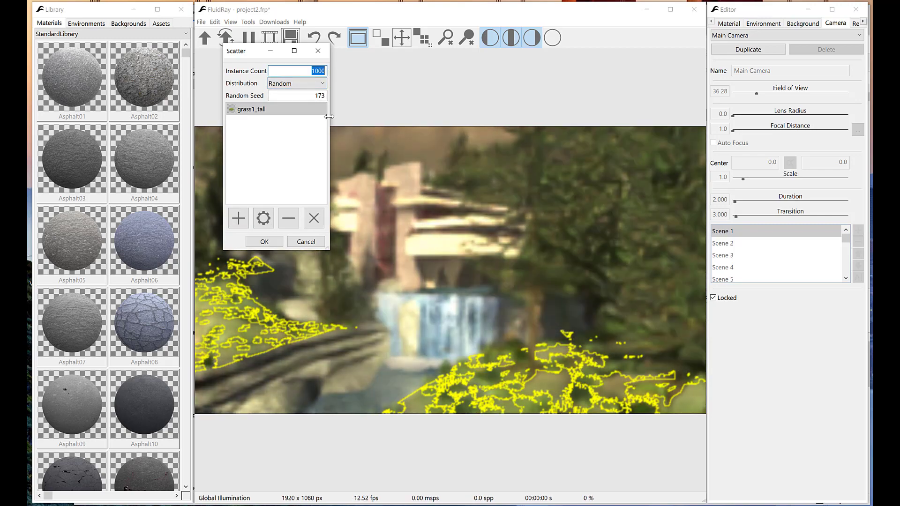
Scatter grass1_tall aligned to Positive Normal with Random RZ Max 180 and scale 2 to 3.
left_click(262, 218)
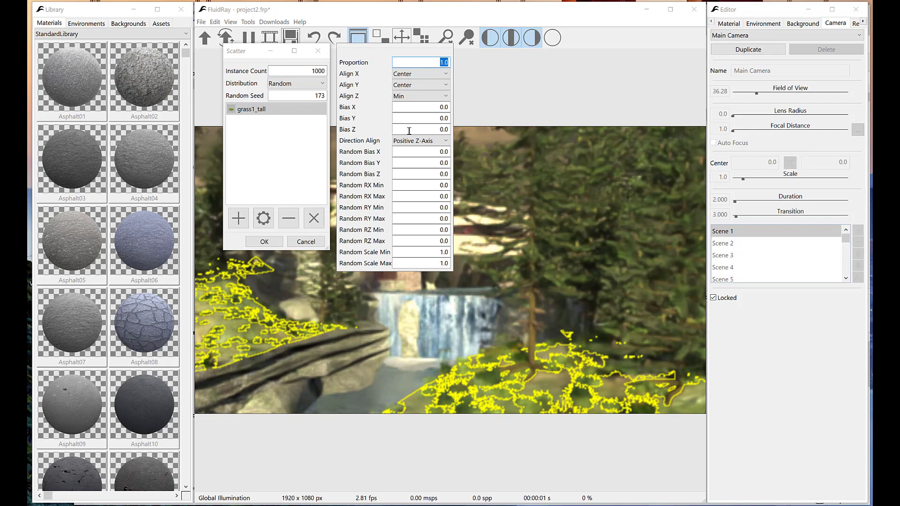
left_click(421, 140)
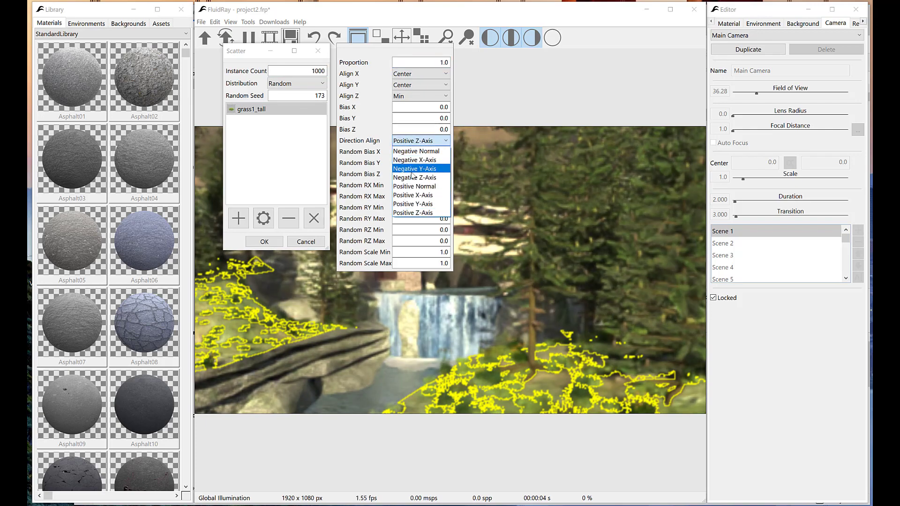
left_click(413, 185)
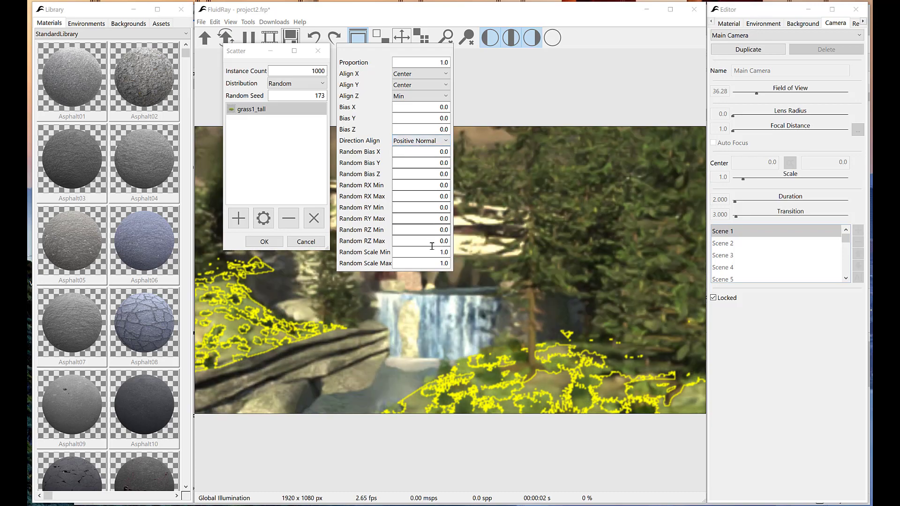
triple_click(421, 252)
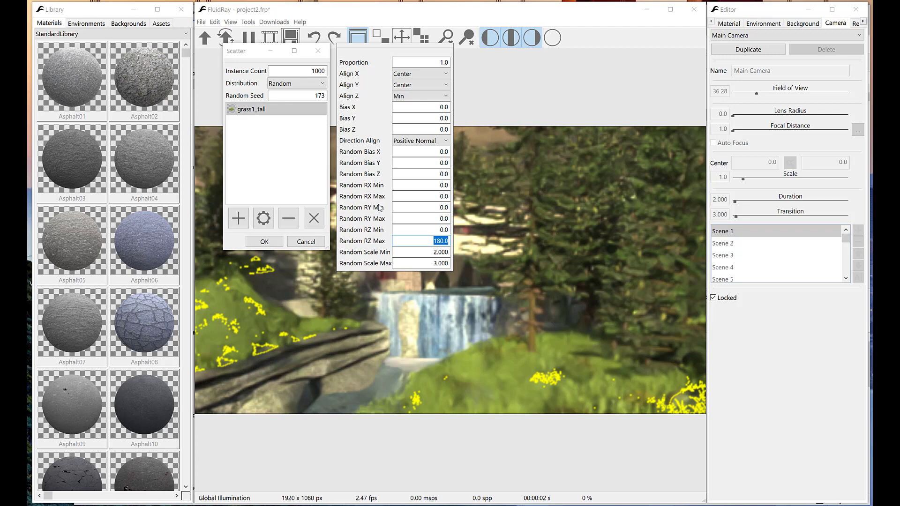
left_click(264, 241)
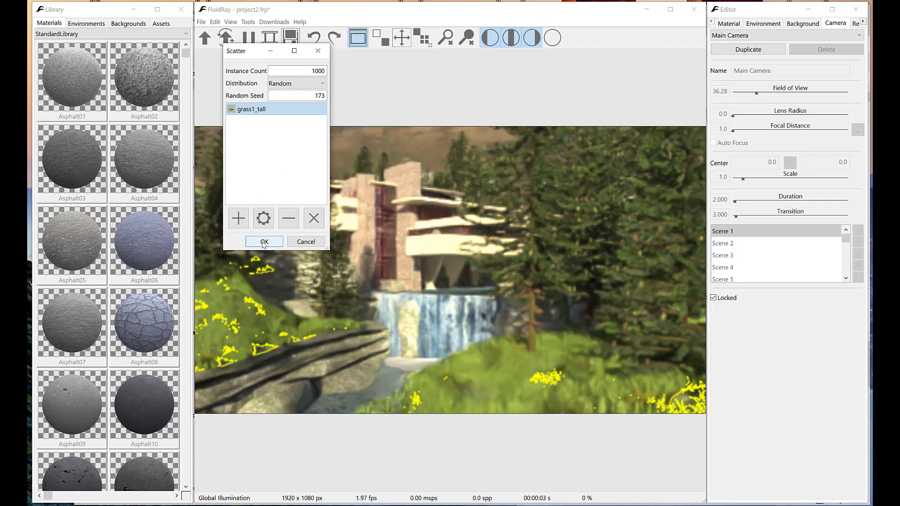
left_click(264, 242)
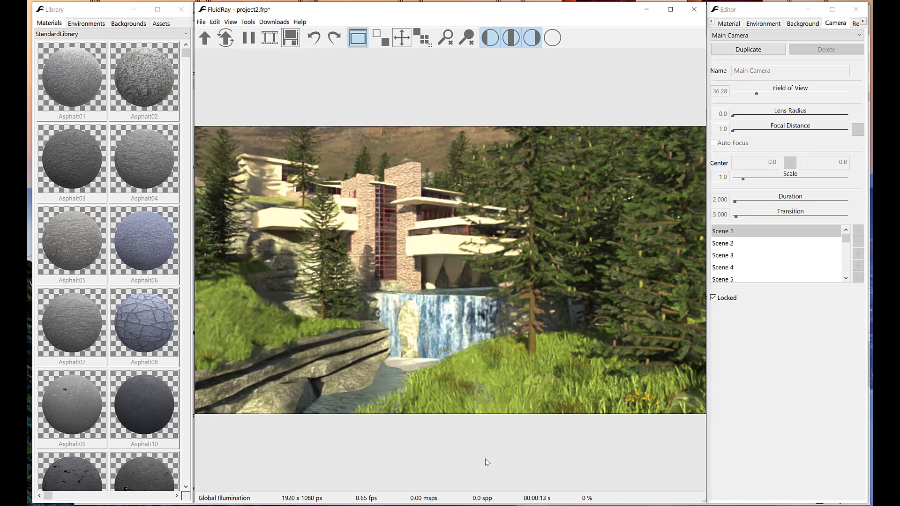
mouse_move(487, 377)
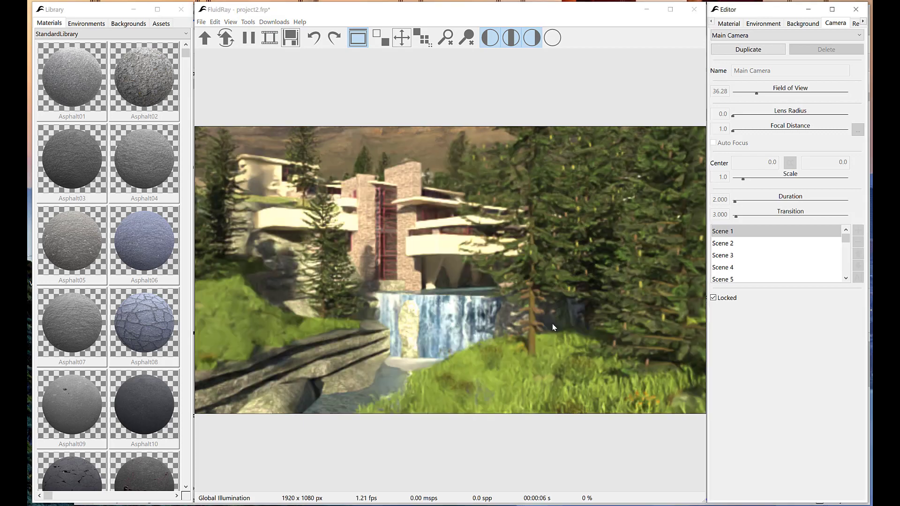
mouse_move(475, 365)
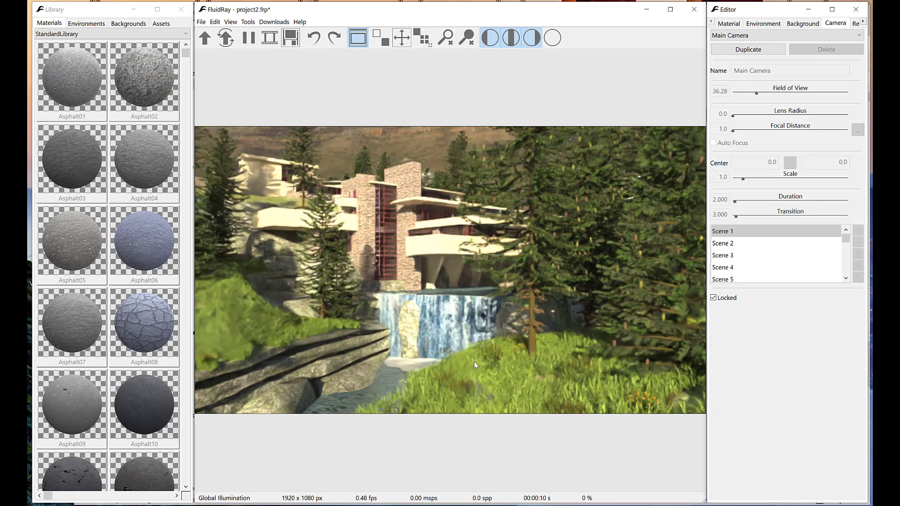
Select Scatter Group-2 and give its grass material a new, more muted Basecolor.
right_click(486, 374)
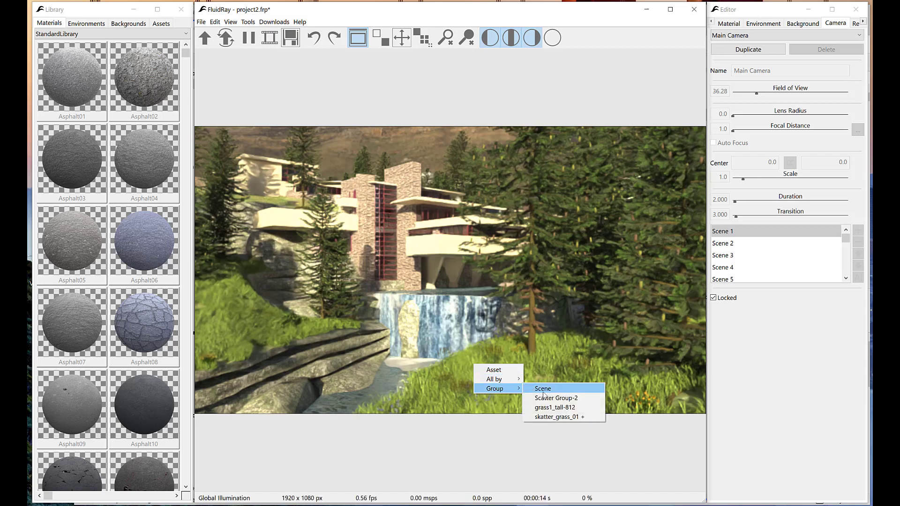
left_click(542, 388)
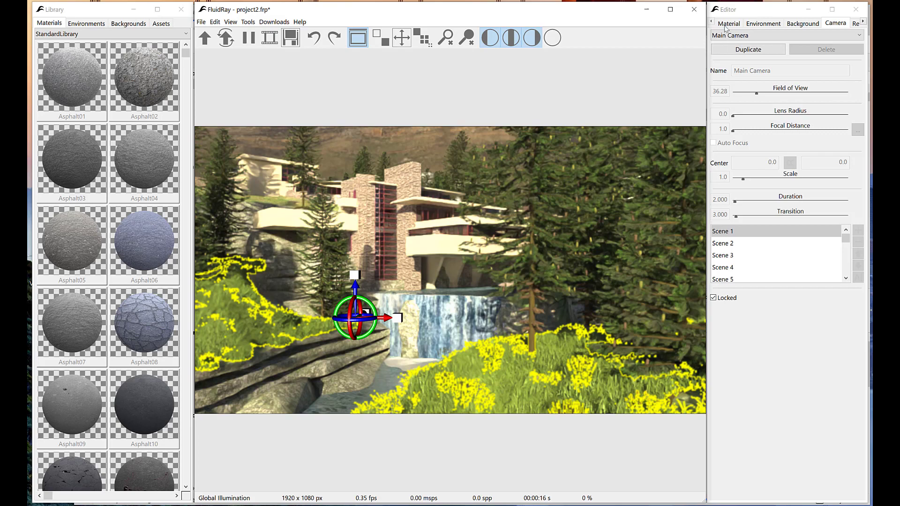
left_click(728, 23)
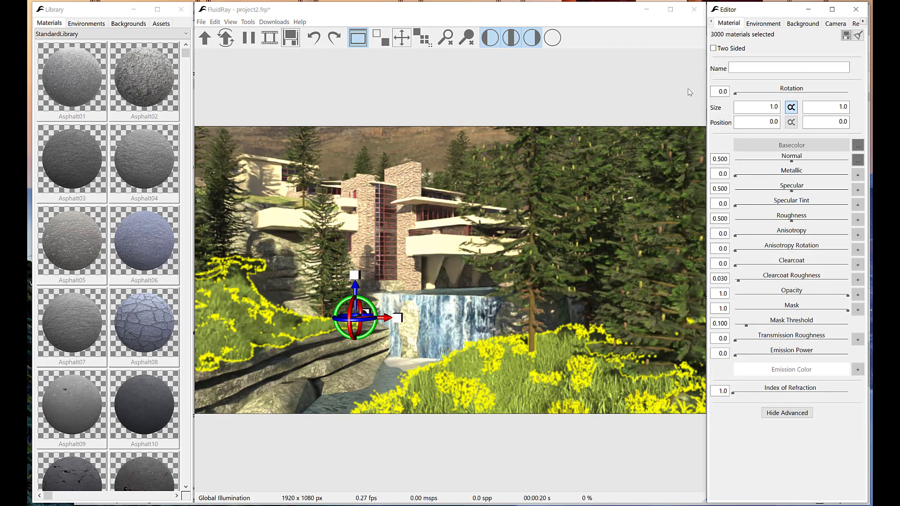
left_click(857, 144)
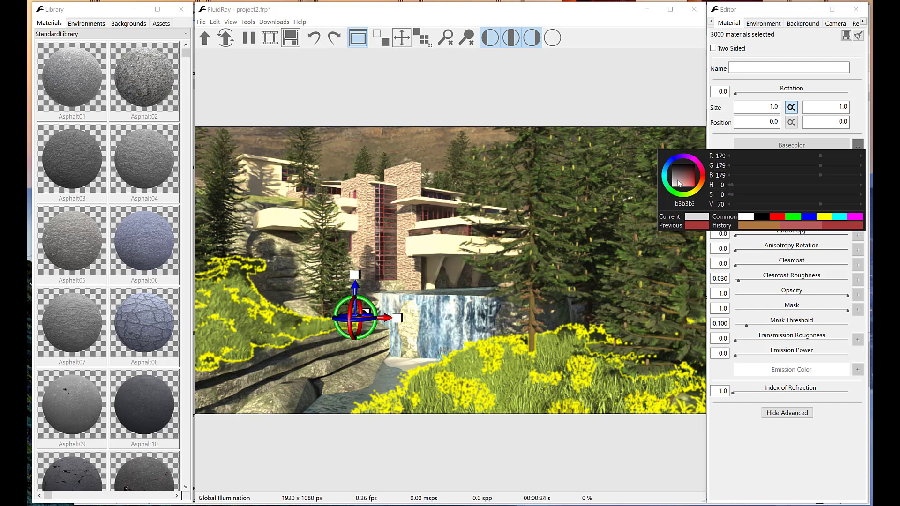
left_click(682, 175)
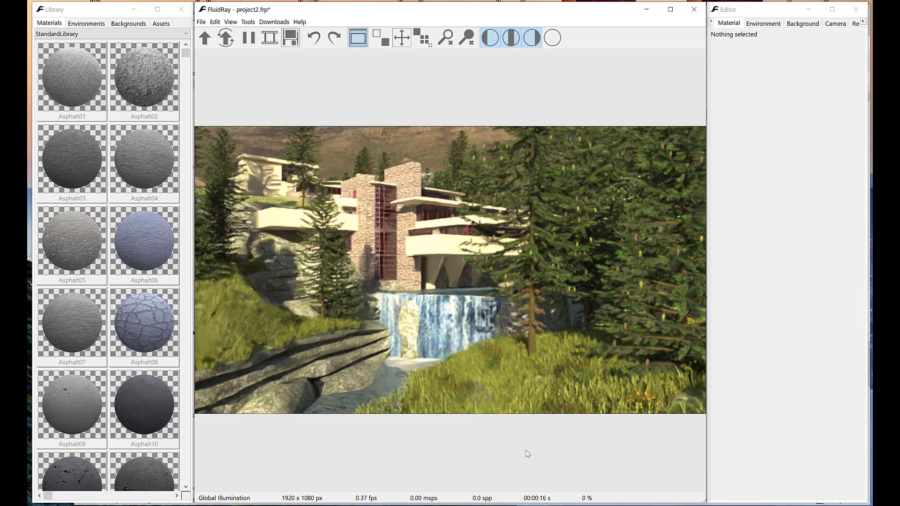
Switch the render mode to Albedo and clear the tree selection.
left_click(247, 38)
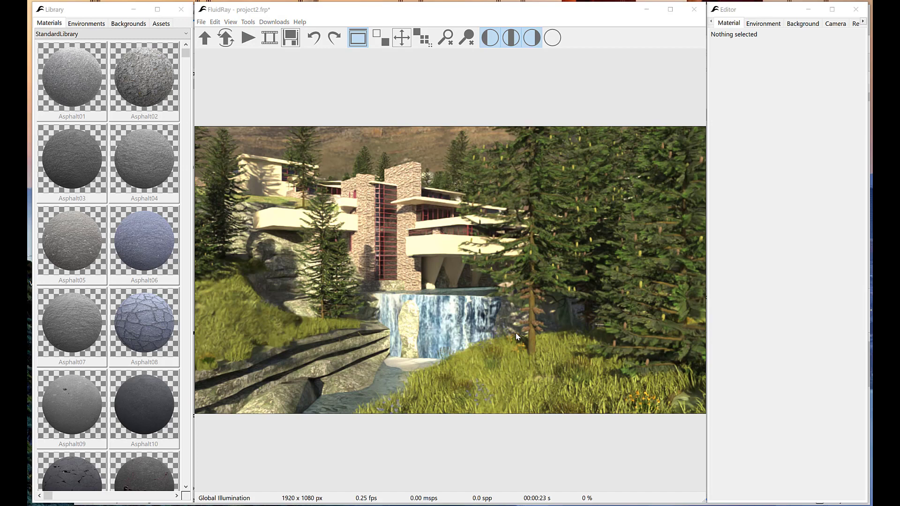
mouse_move(298, 150)
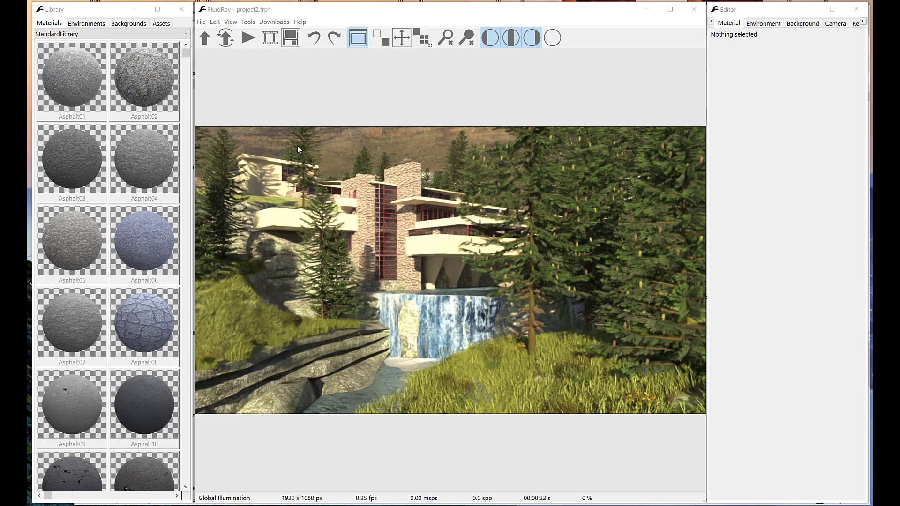
mouse_move(380, 192)
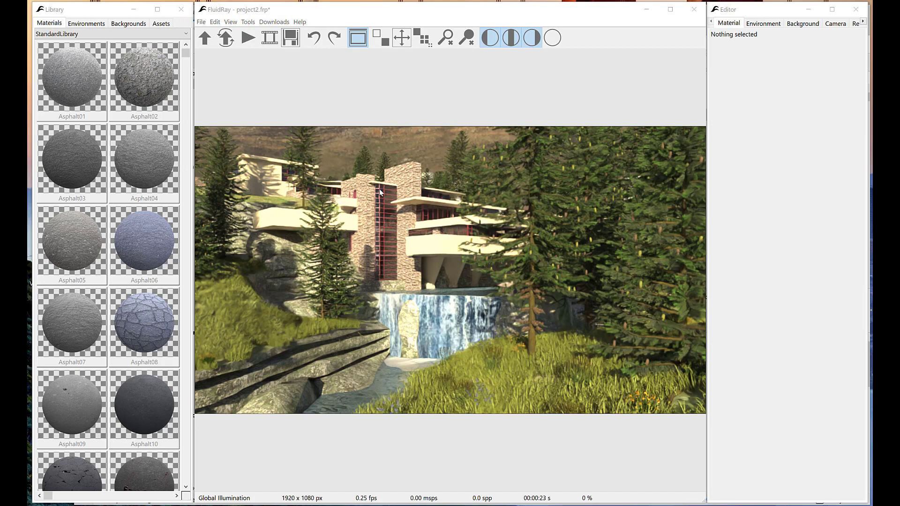
mouse_move(533, 319)
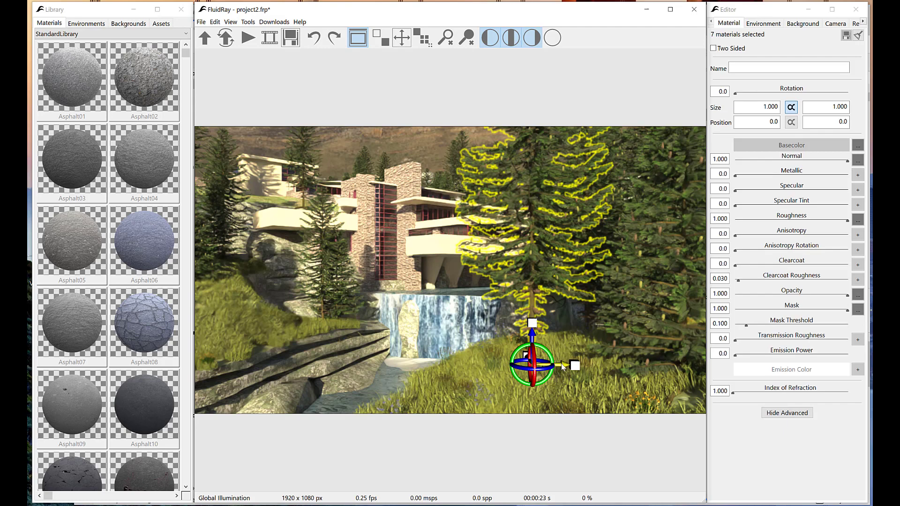
left_click(247, 38)
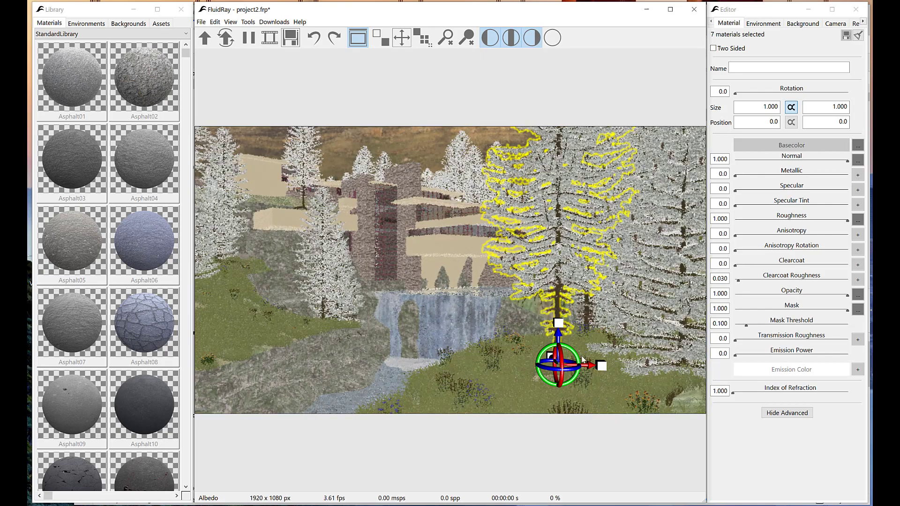
left_click(603, 370)
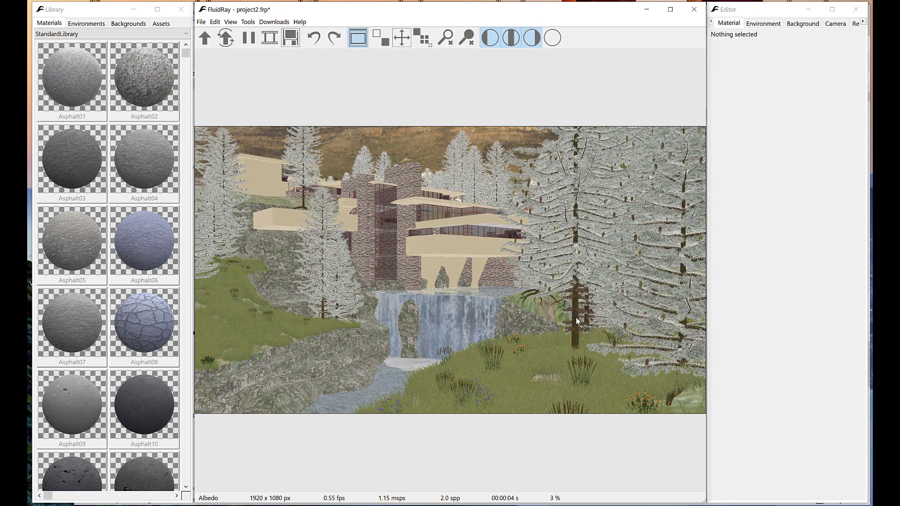
Select the whole fir tree asset on the right with its seven materials listed.
right_click(576, 321)
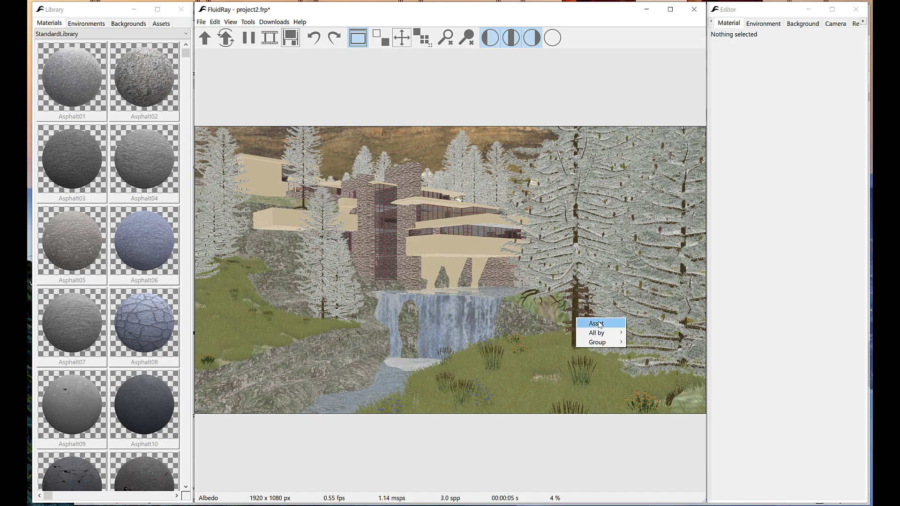
left_click(597, 322)
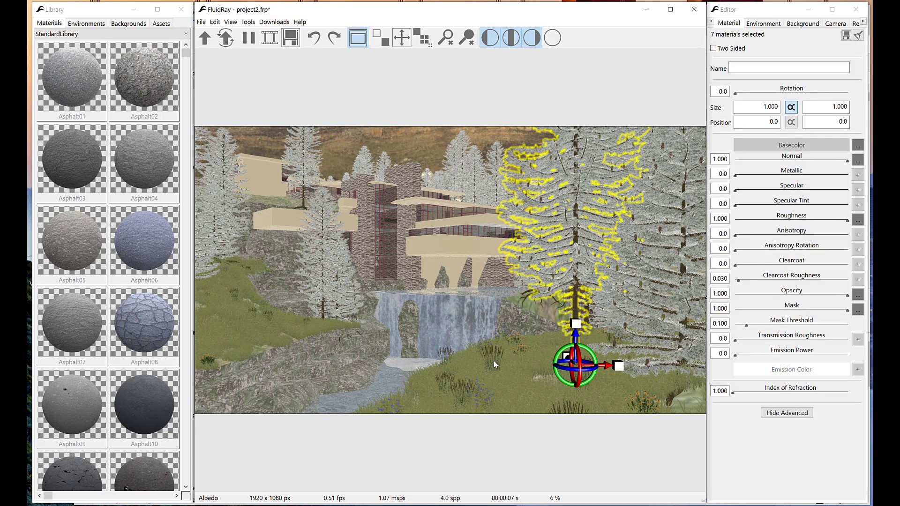
mouse_move(474, 426)
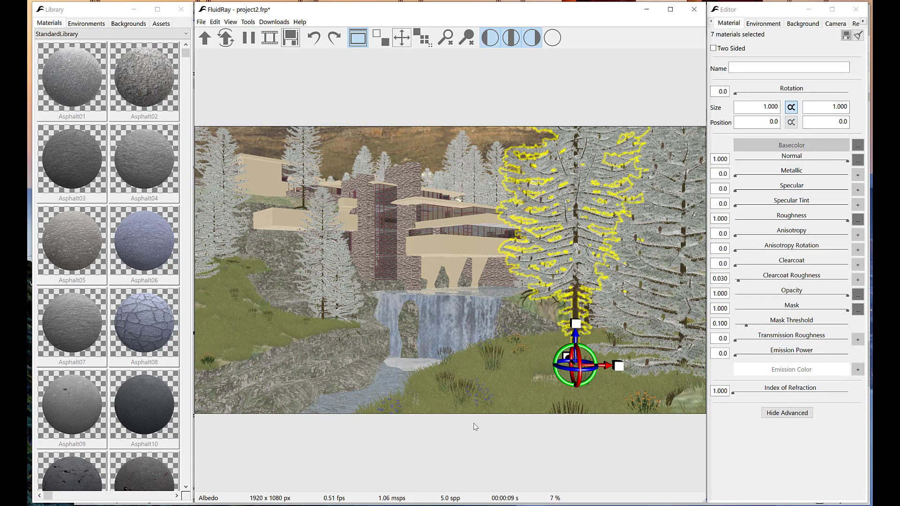